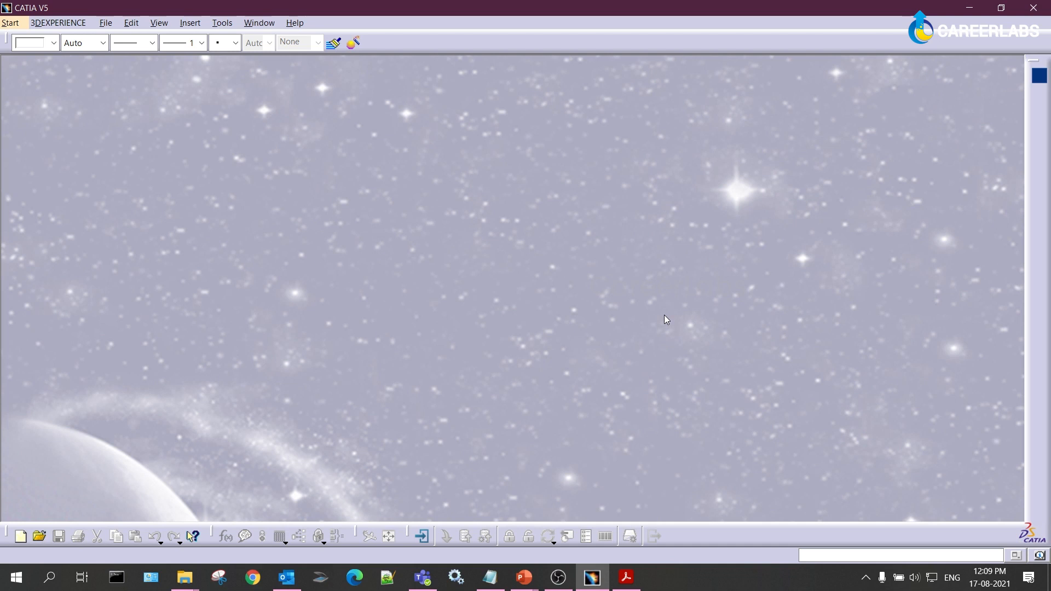
- Bring up the Start menu listing the workbenches and recently opened files
left_click(11, 22)
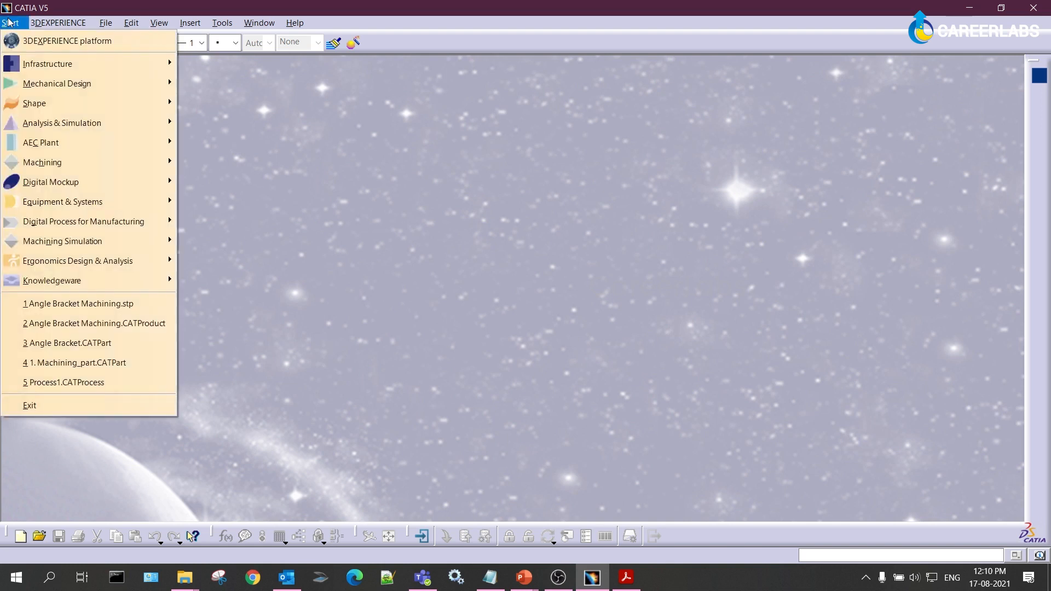
mouse_move(57, 84)
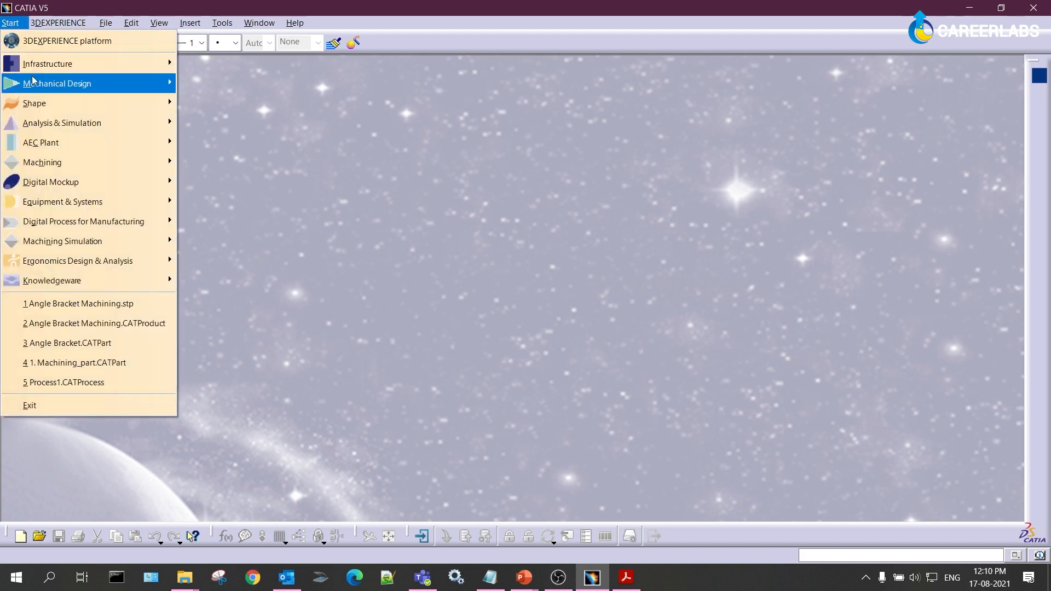
mouse_move(57, 83)
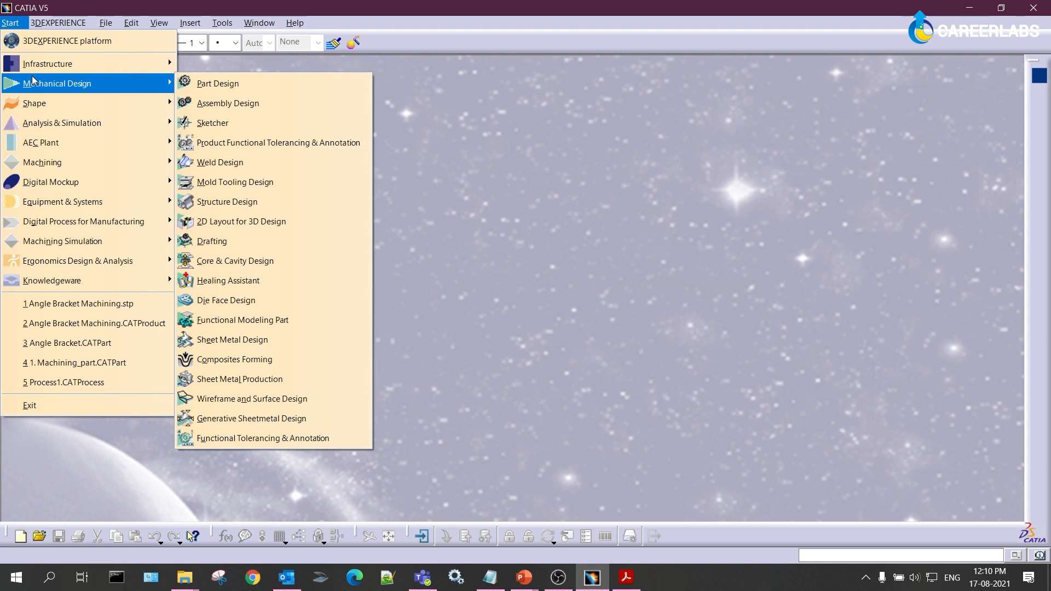
mouse_move(217, 101)
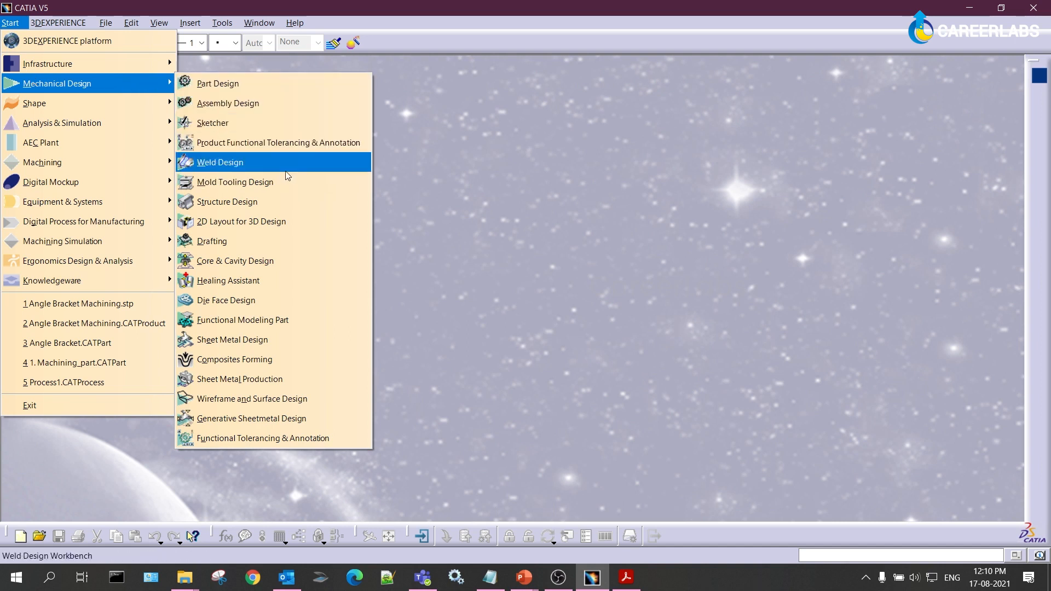
mouse_move(252, 238)
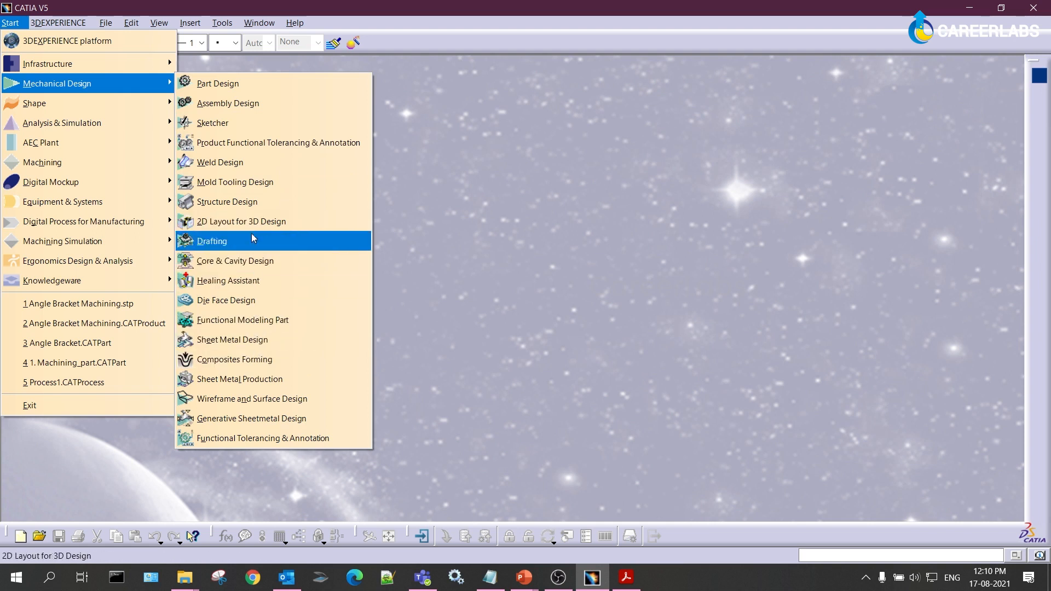
mouse_move(248, 248)
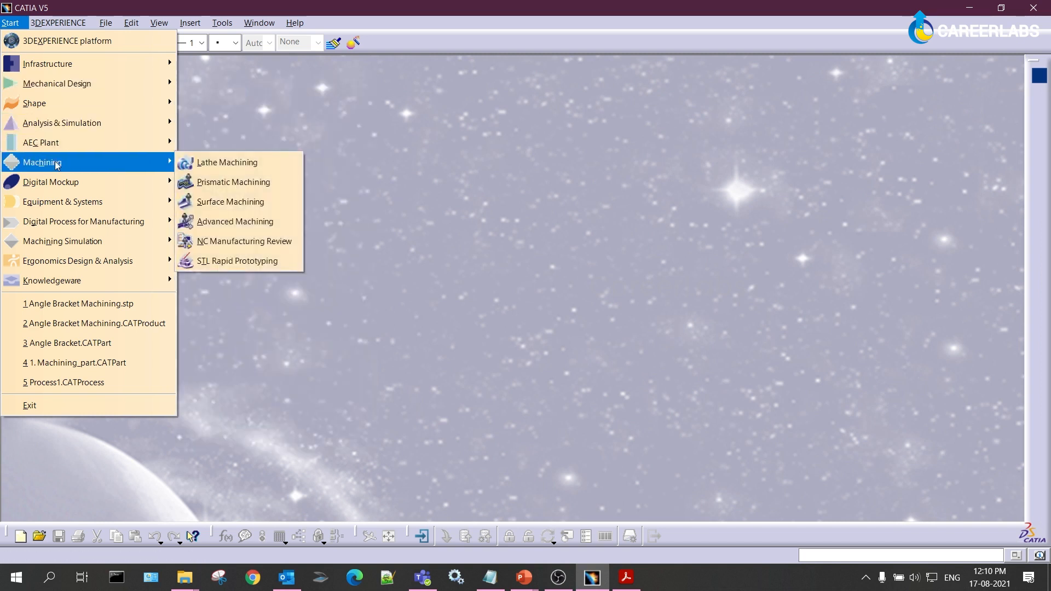
mouse_move(199, 169)
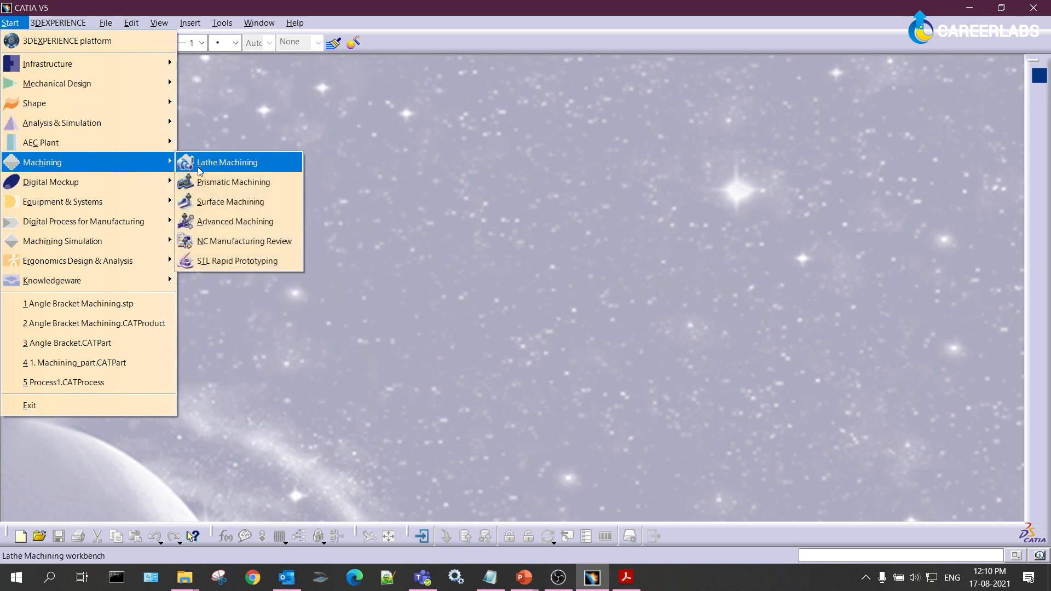
mouse_move(206, 181)
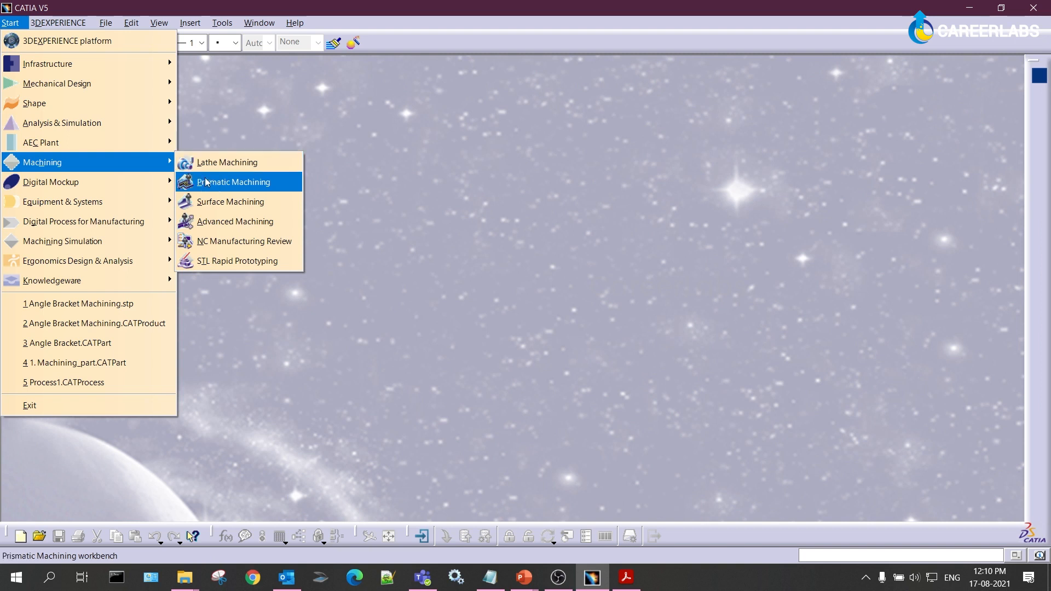
mouse_move(252, 186)
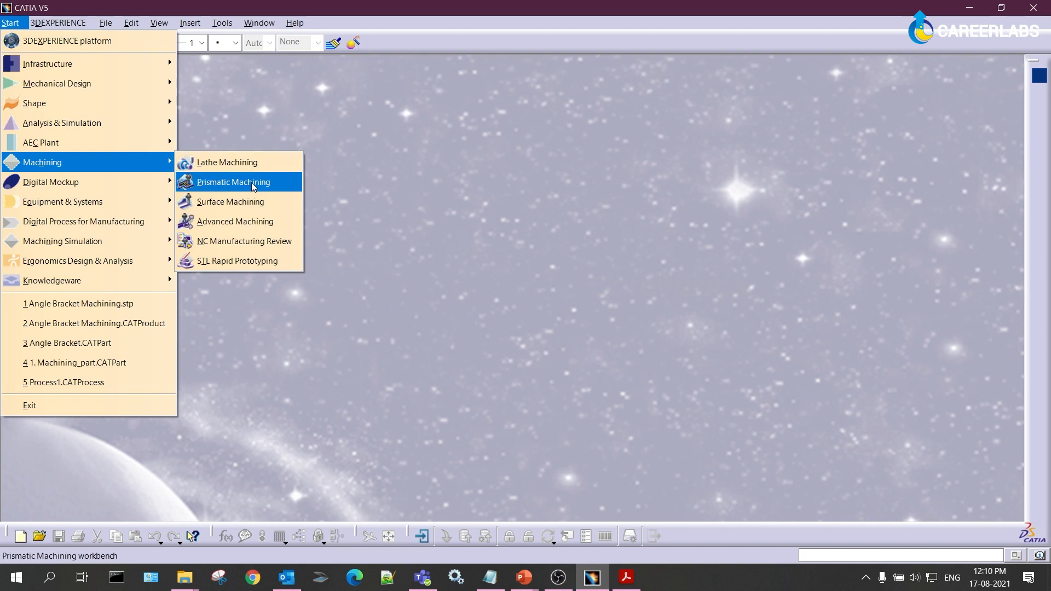
mouse_move(236, 162)
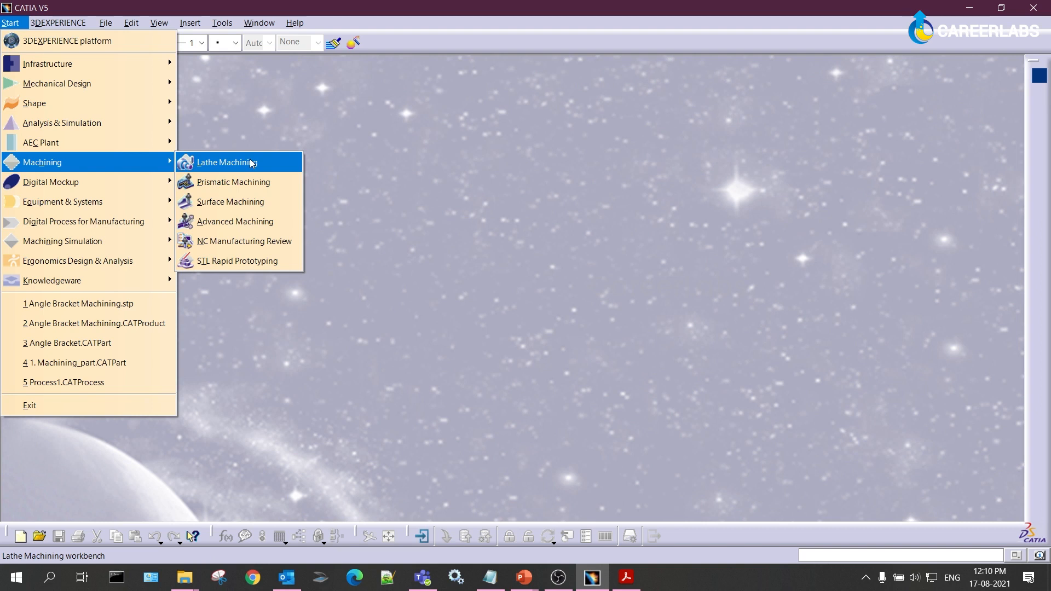
mouse_move(274, 168)
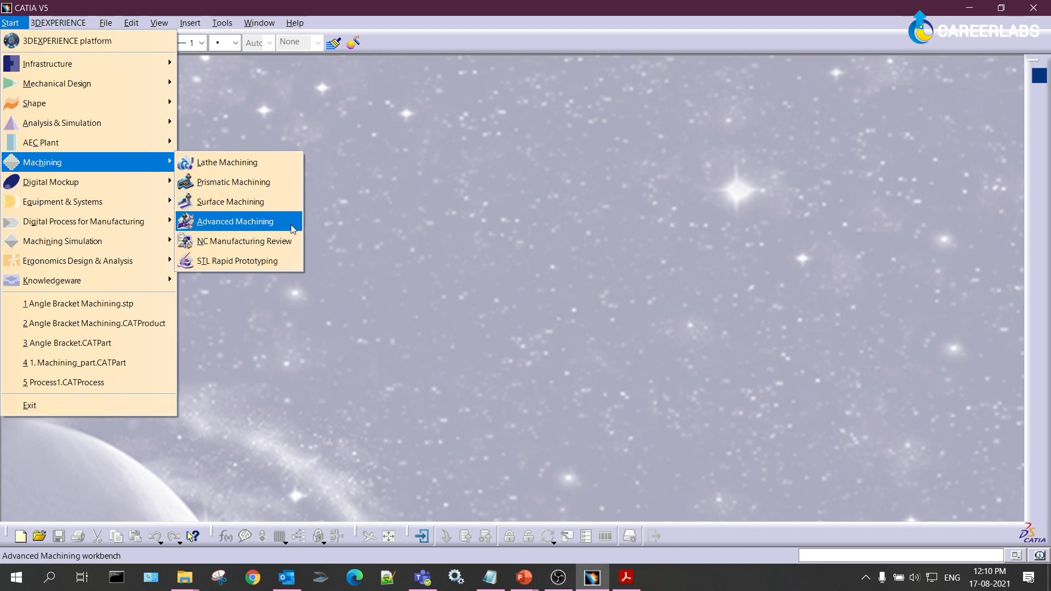
mouse_move(440, 178)
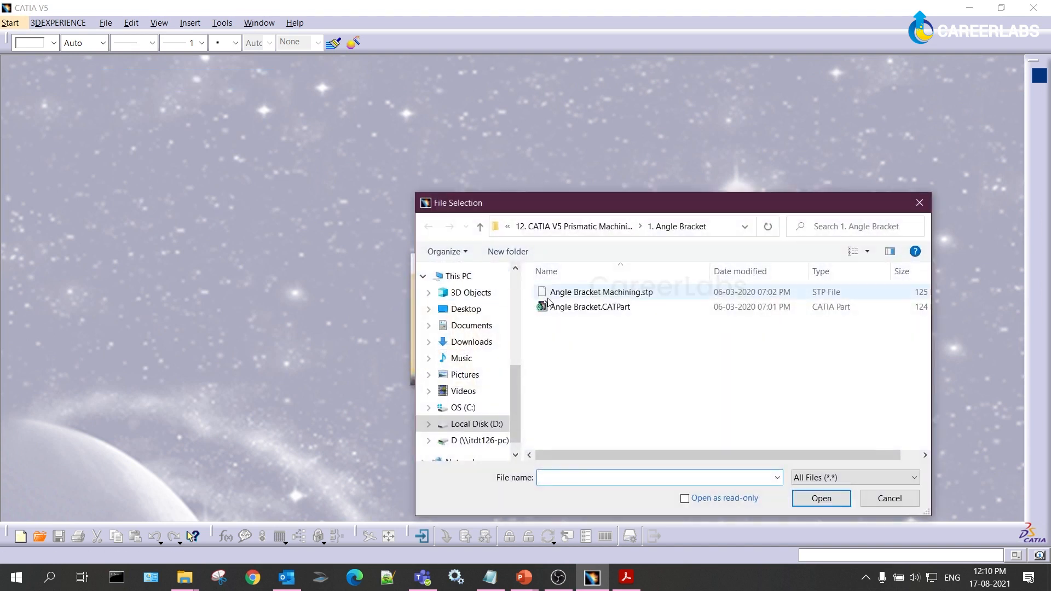
- Load Angle Bracket Machining.stp and acknowledge the transfer-completed report
double_click(600, 291)
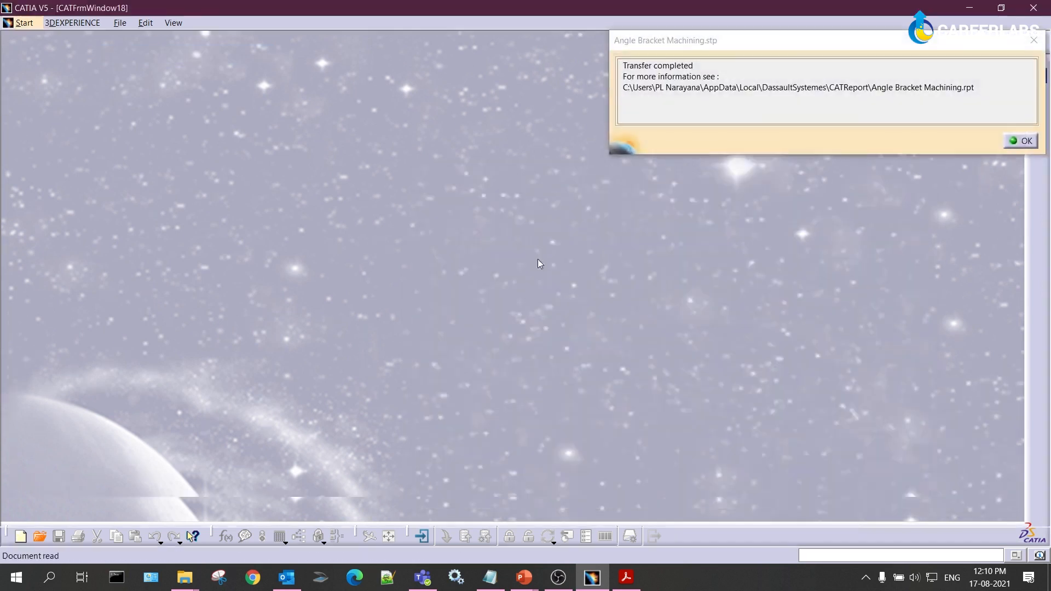
left_click(1026, 141)
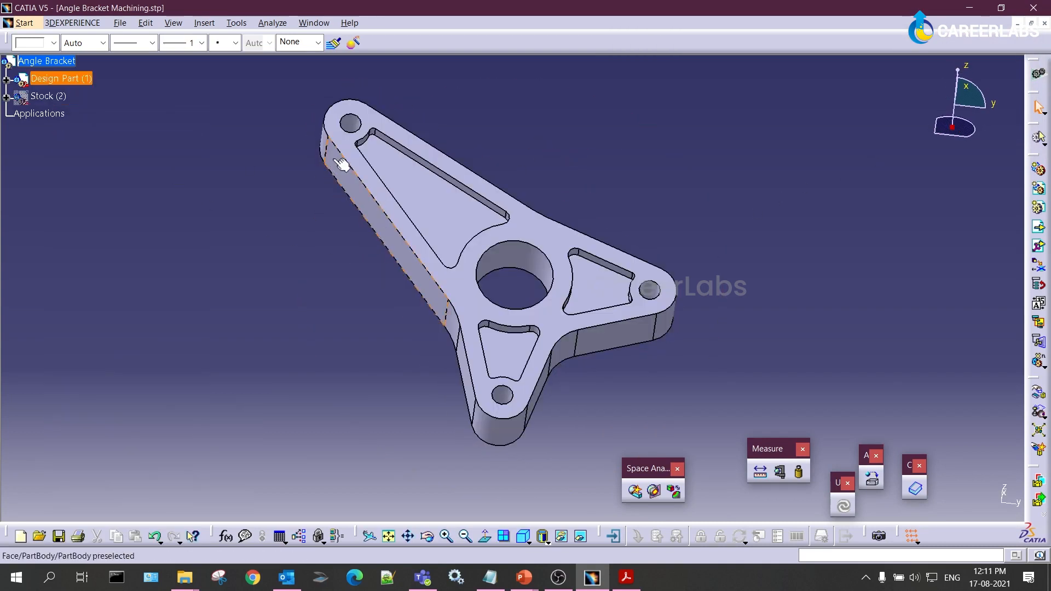
mouse_move(493, 427)
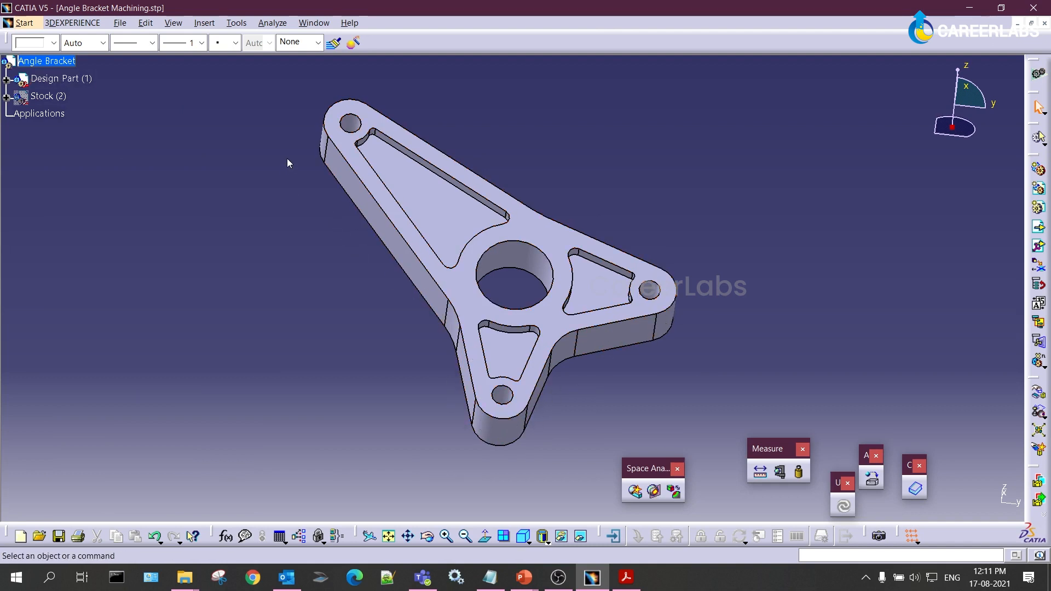
mouse_move(289, 158)
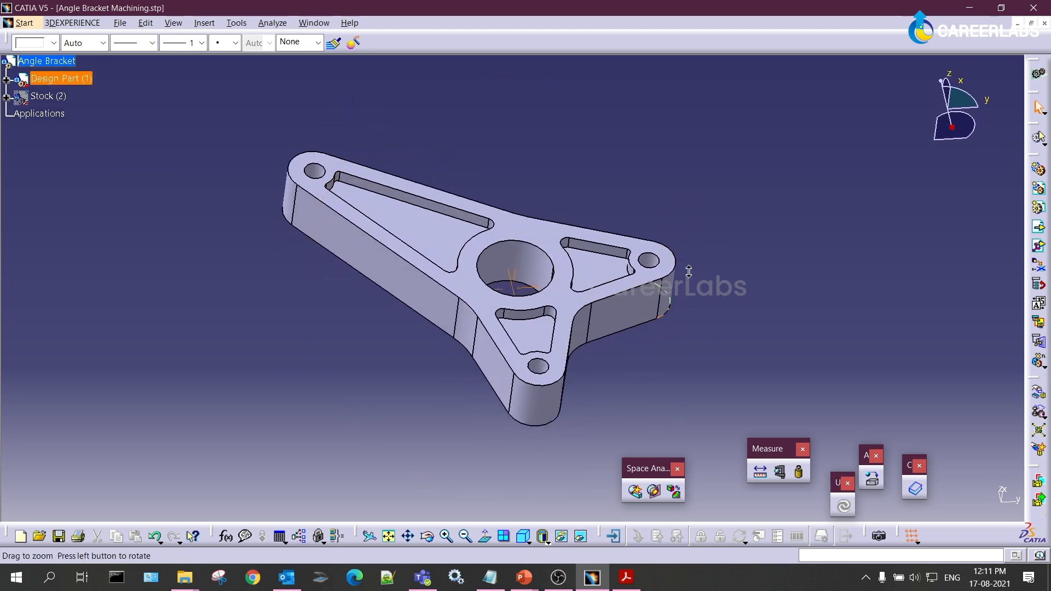
right_click(42, 97)
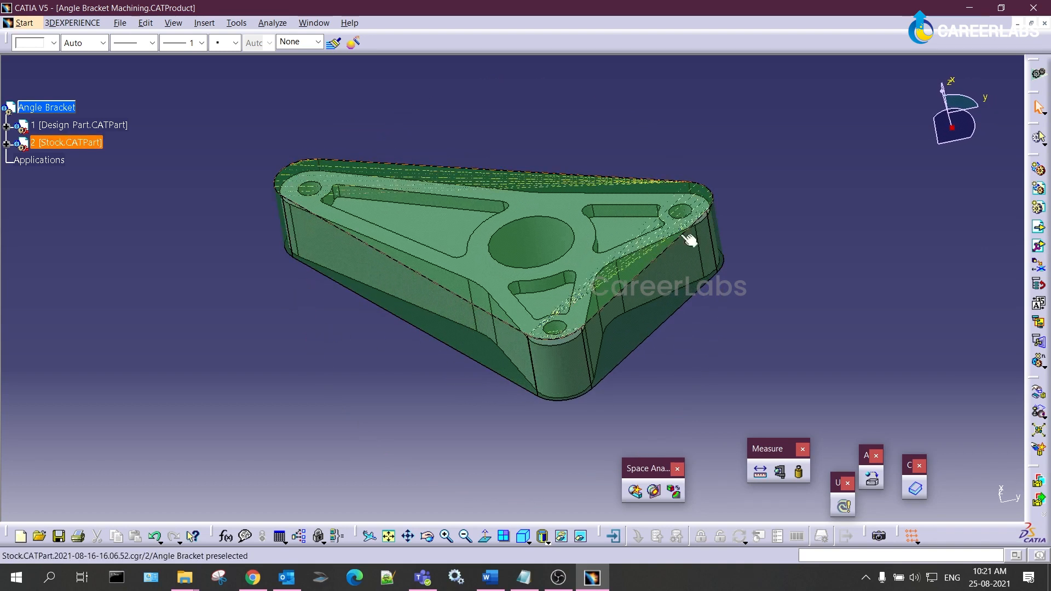
- Orbit the bracket and green stock block to view them from another side
left_click_drag(691, 240, 650, 368)
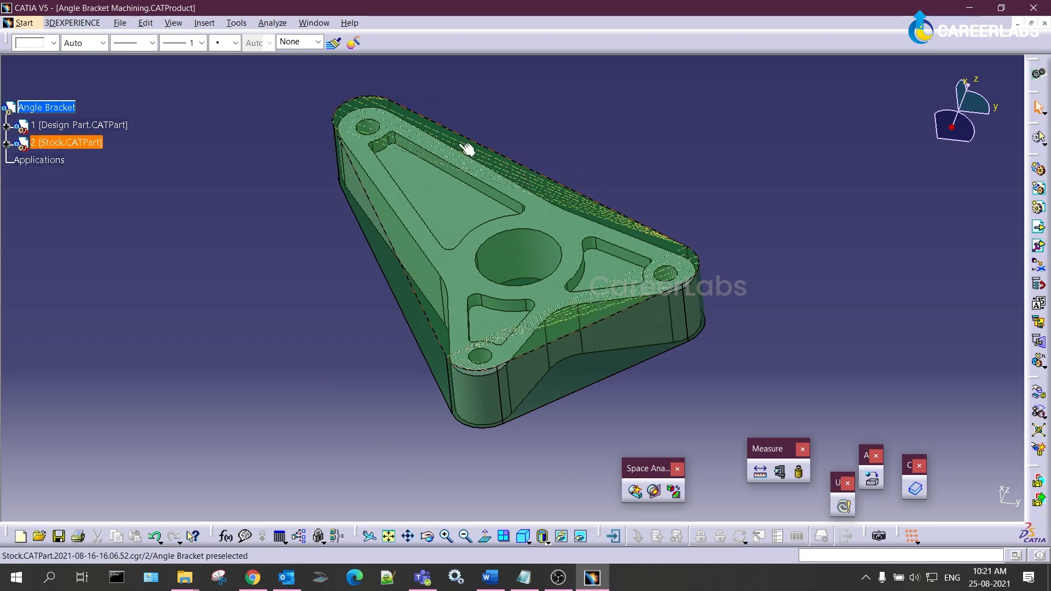
mouse_move(421, 266)
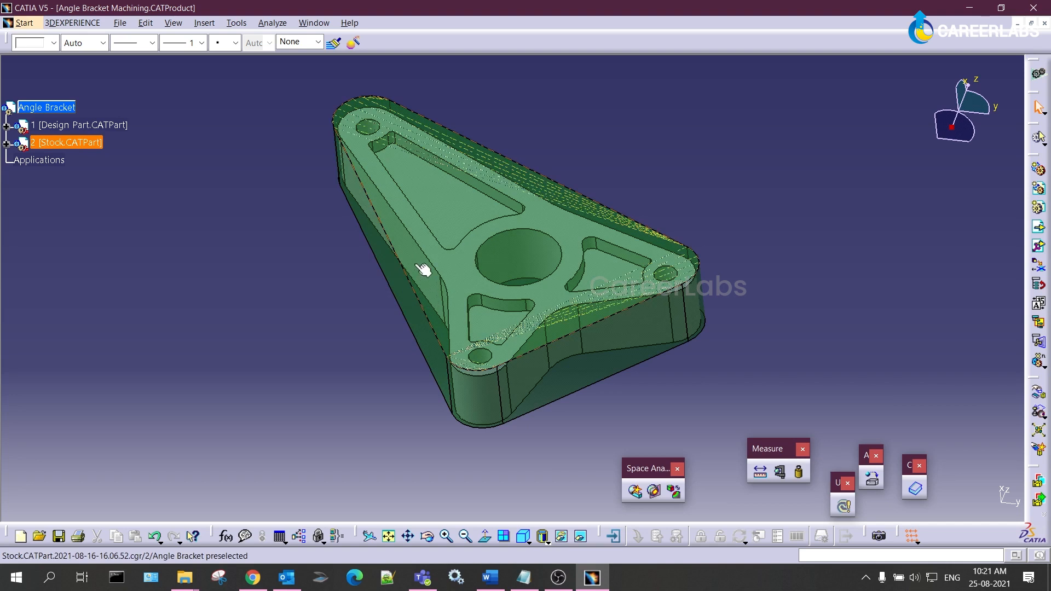
mouse_move(450, 149)
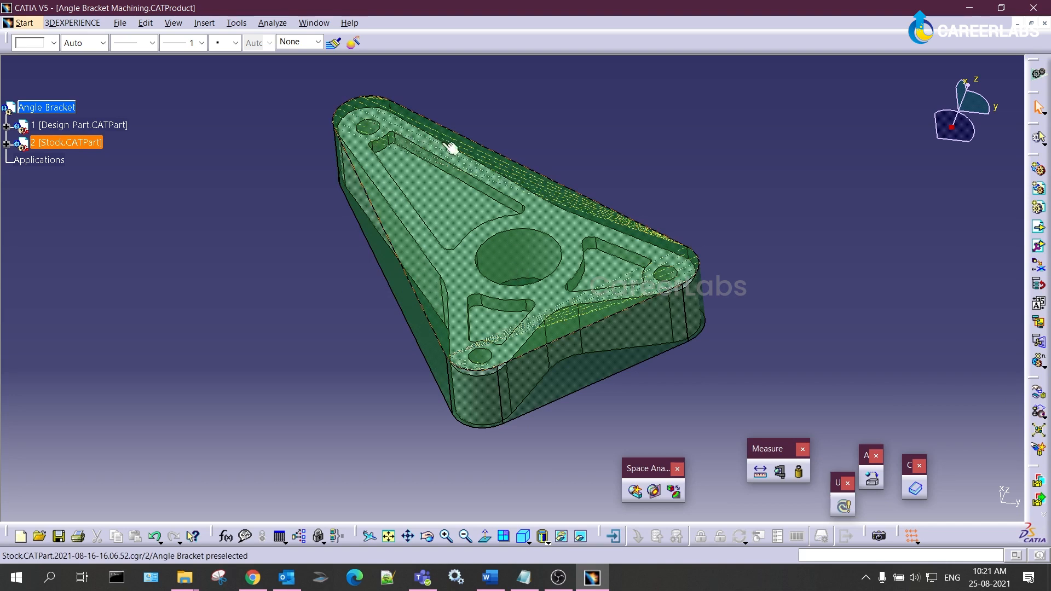
mouse_move(564, 331)
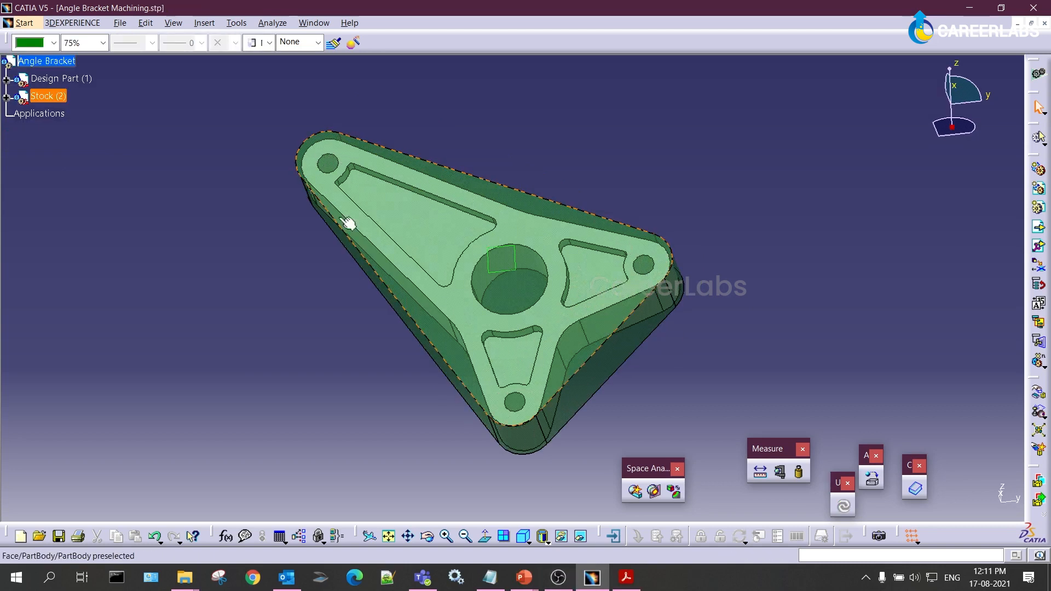
mouse_move(491, 193)
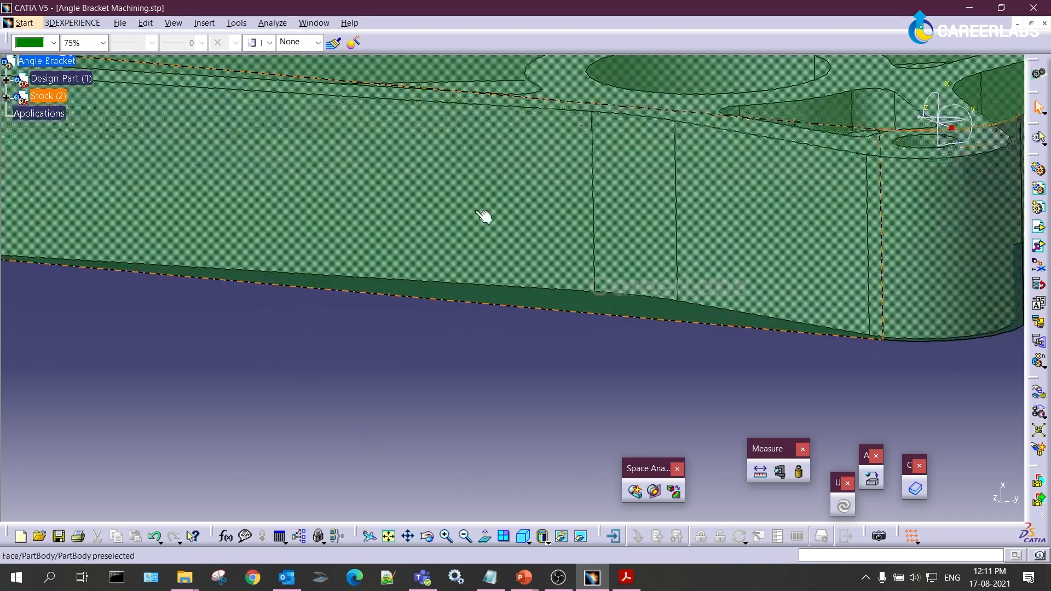
- Orbit and zoom around the bracket to examine its long face, pocket corner, side wall and pocketed top
left_click_drag(483, 216, 645, 253)
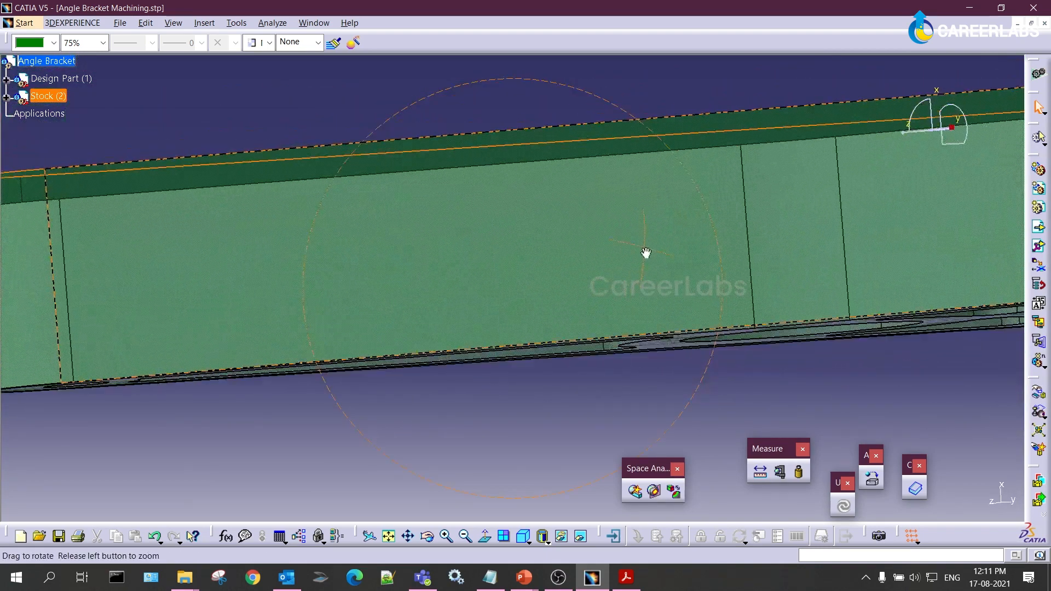
left_click_drag(647, 253, 587, 212)
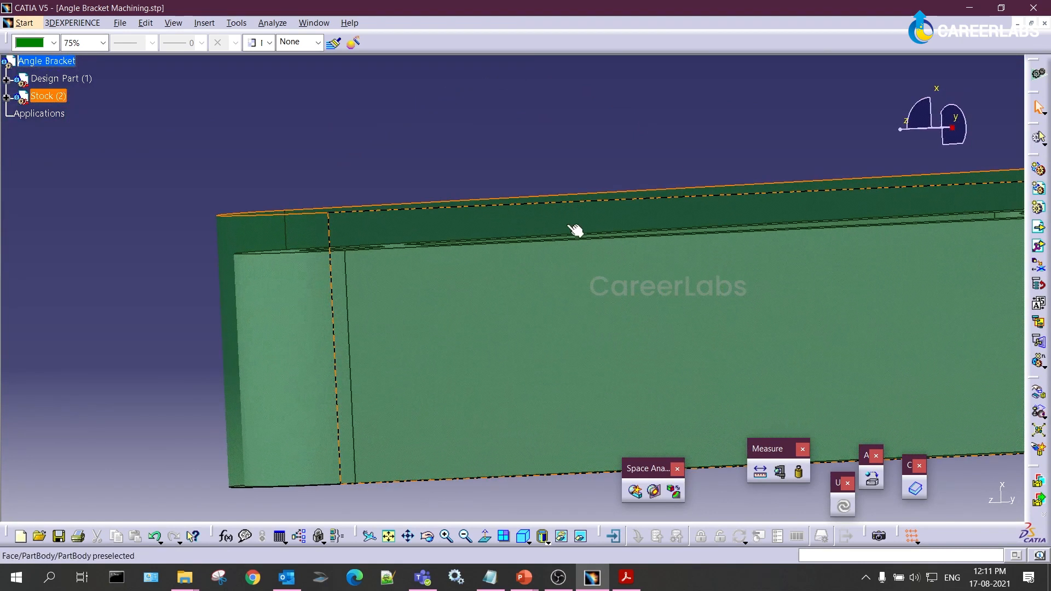
left_click_drag(577, 231, 493, 281)
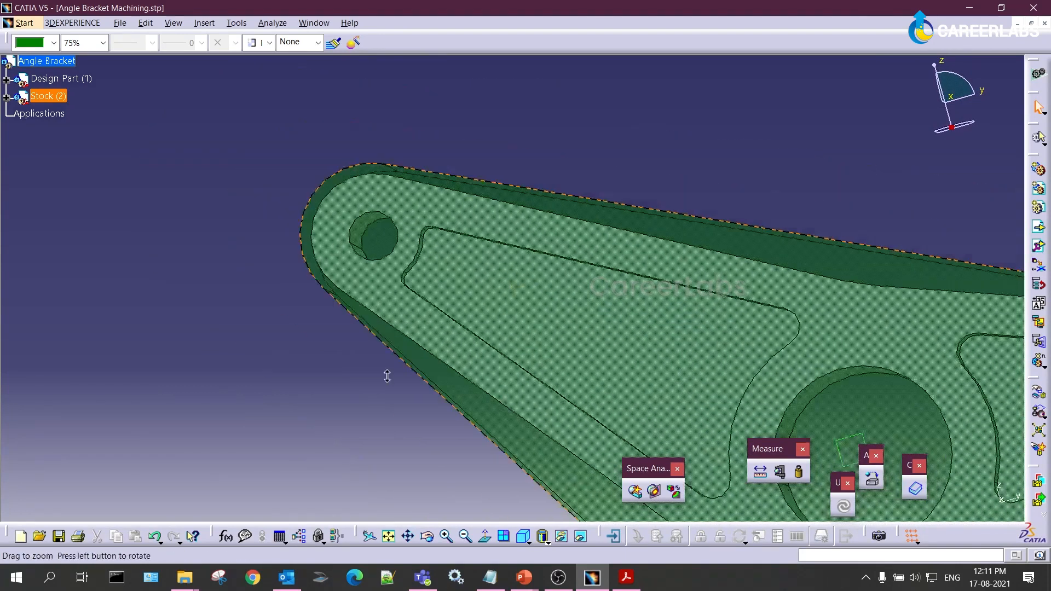
left_click_drag(386, 376, 526, 186)
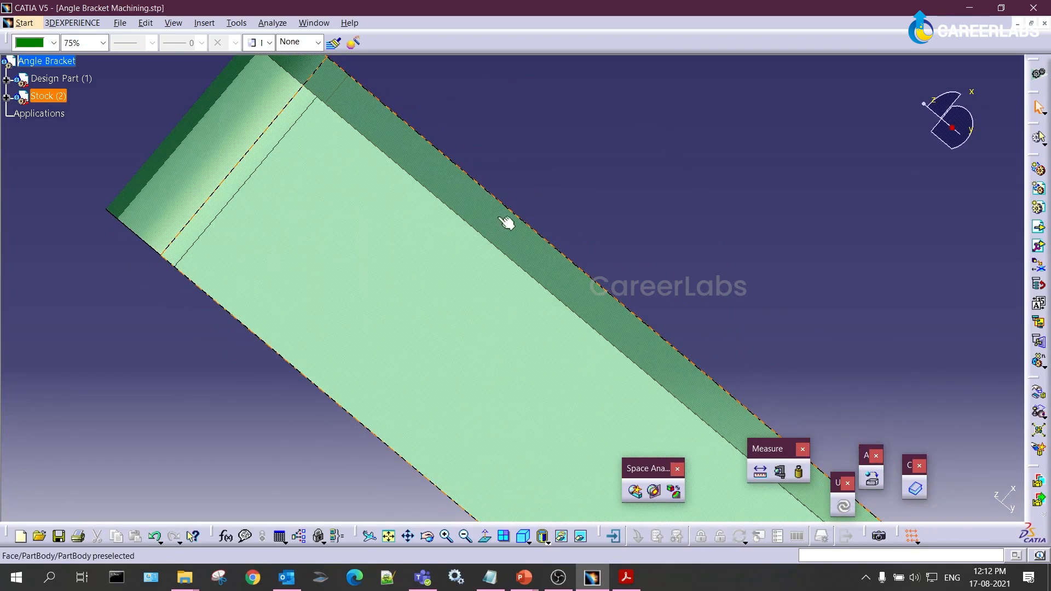
mouse_move(515, 218)
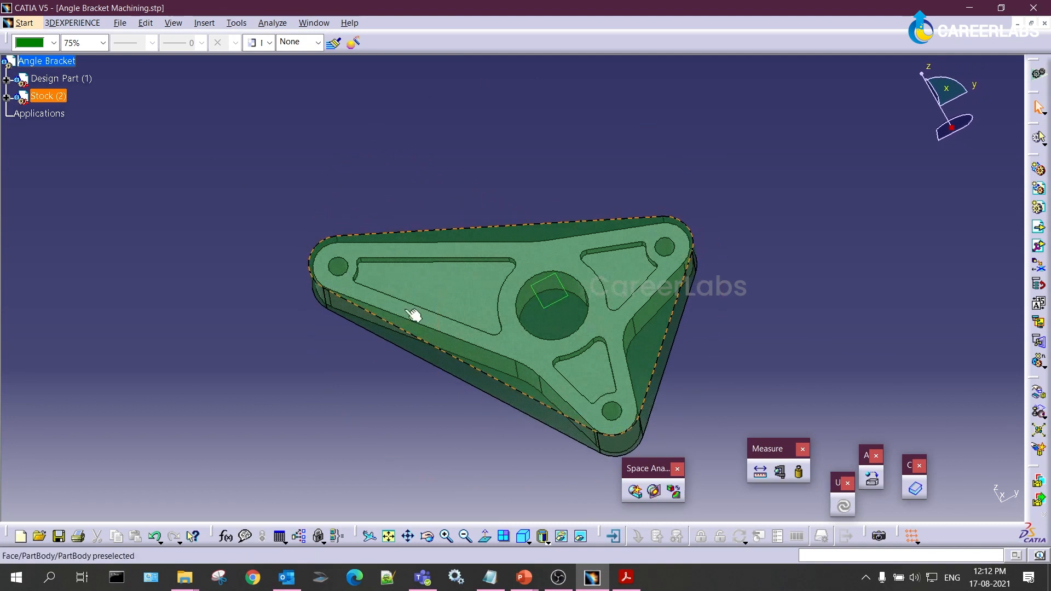
mouse_move(600, 315)
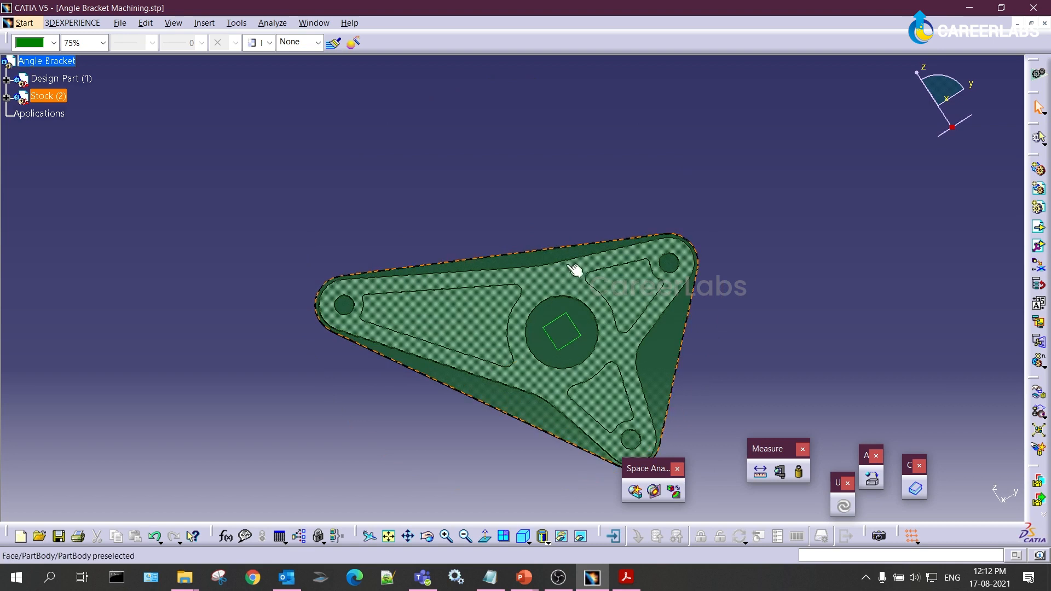
mouse_move(657, 411)
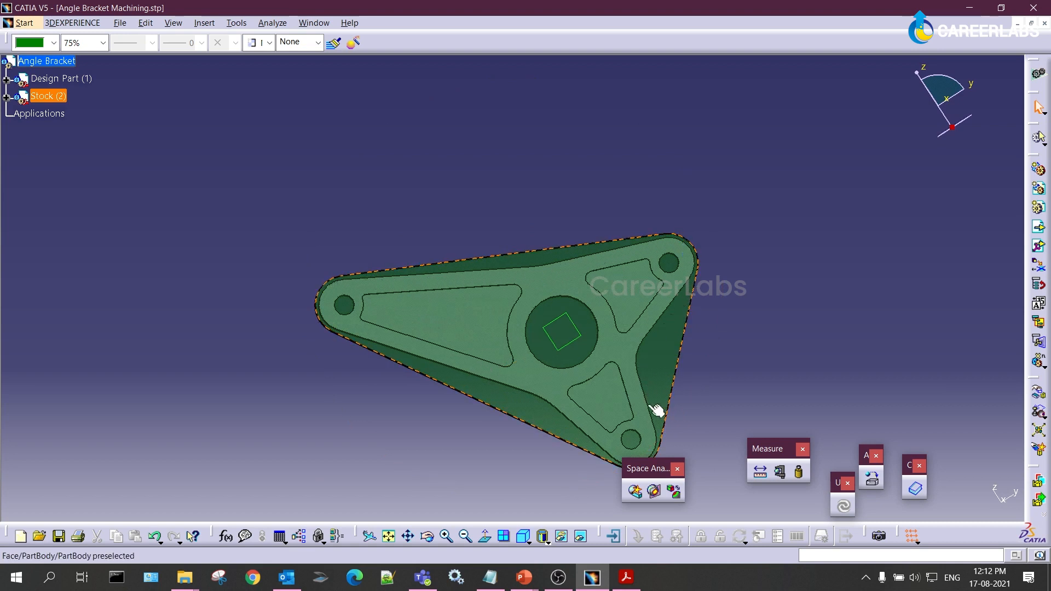
mouse_move(332, 305)
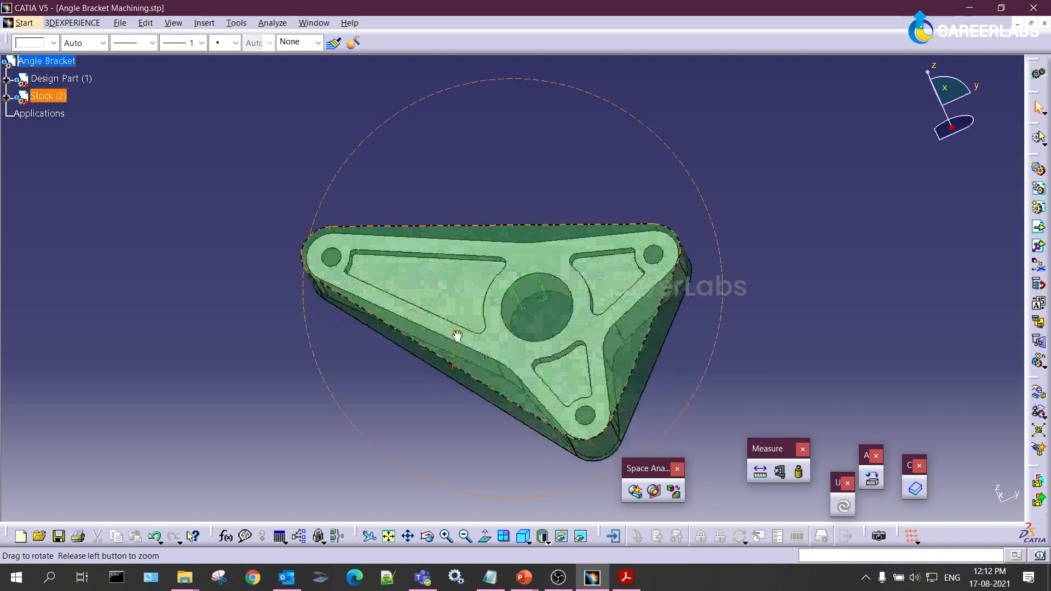
left_click_drag(456, 335, 389, 243)
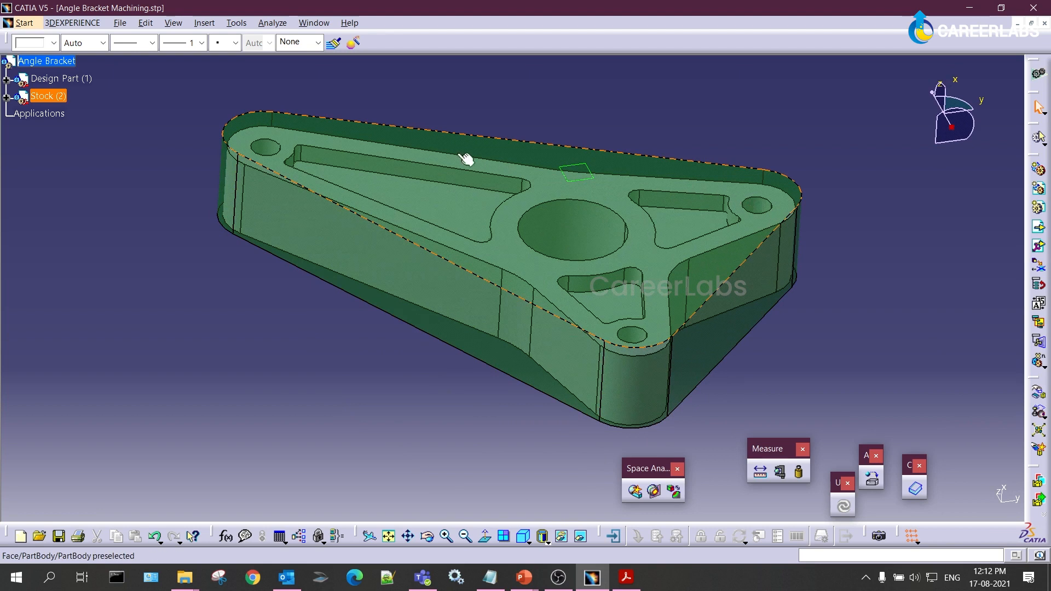
mouse_move(357, 131)
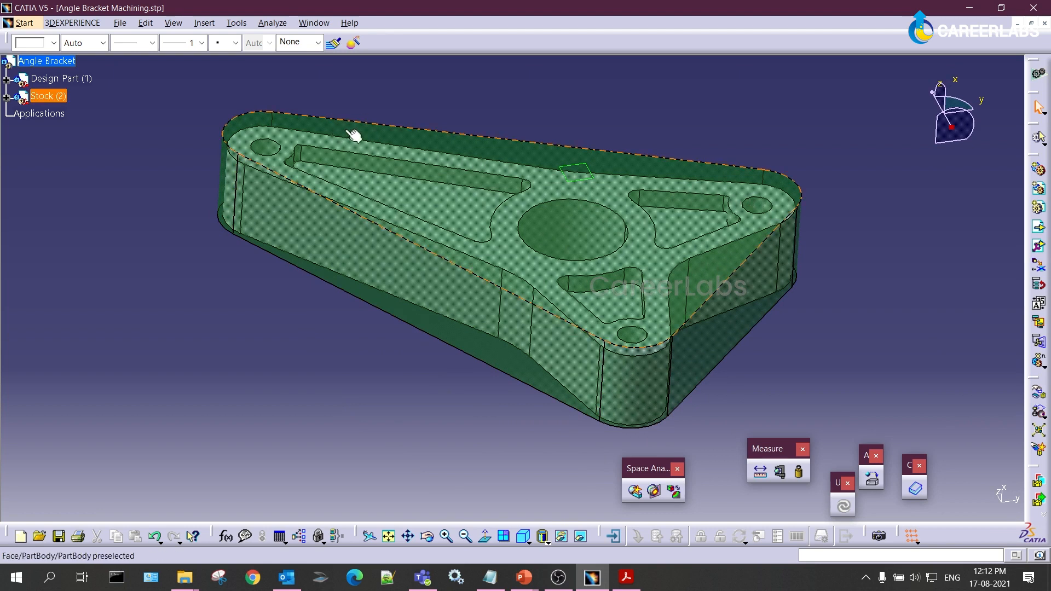
- Clear the selection and bring up the workbench list again
left_click(197, 112)
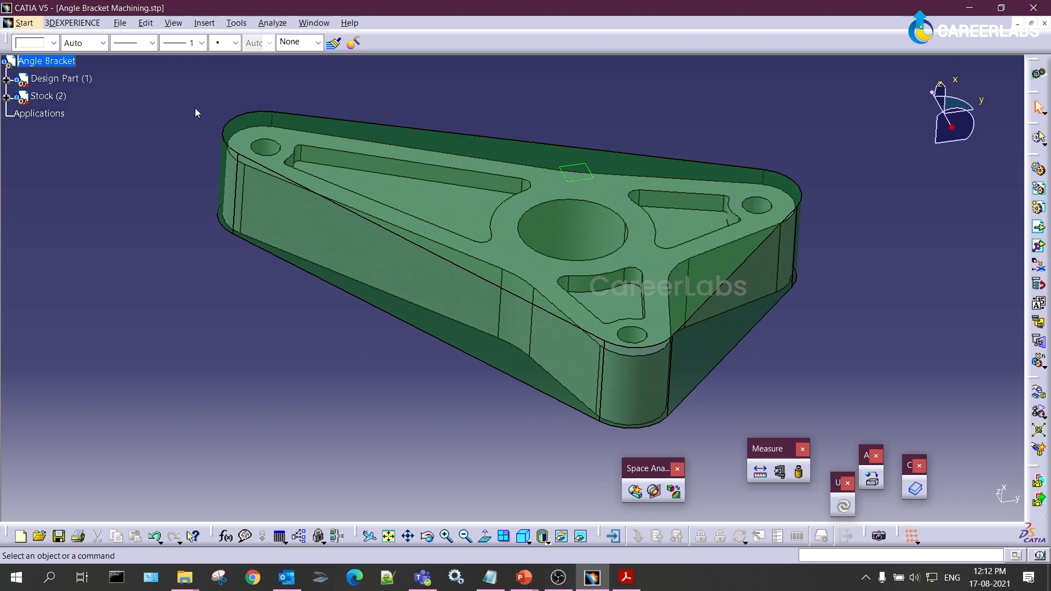
left_click(19, 23)
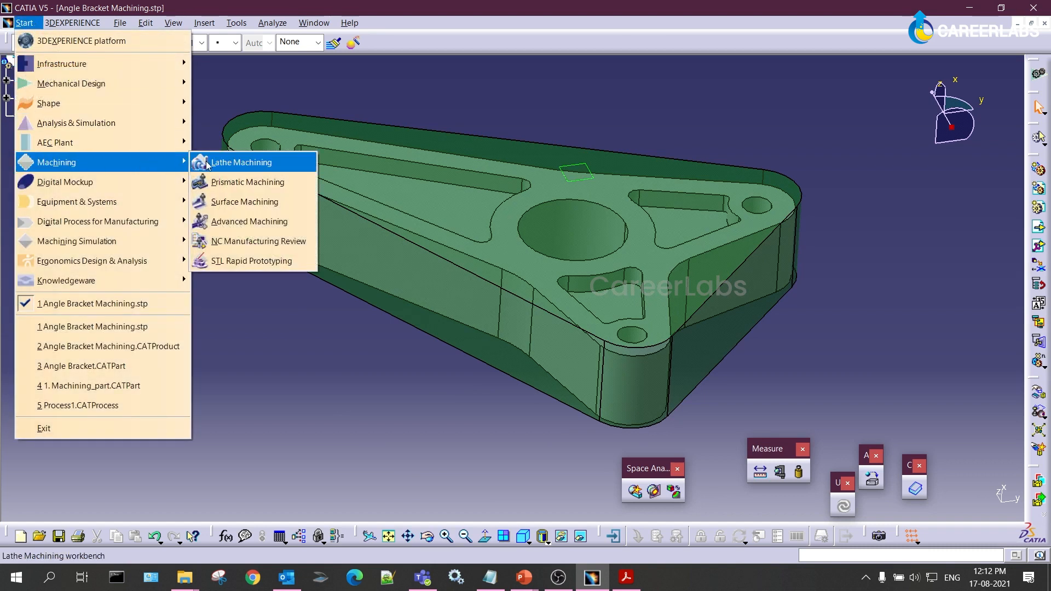
mouse_move(252, 186)
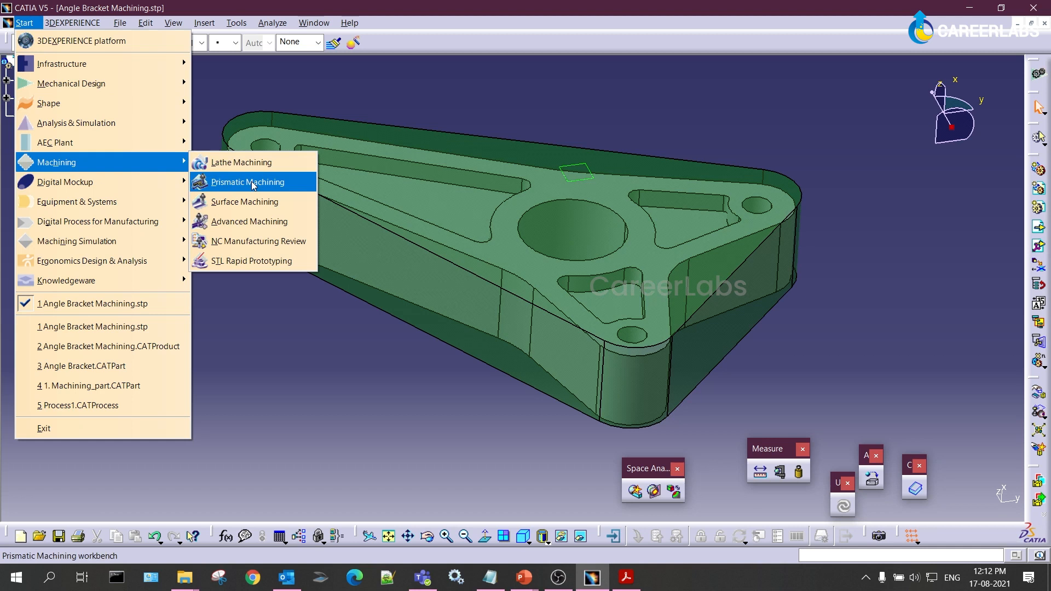
- Switch to Prismatic Machining, re-examine the bracket's side and top, and return to the workbench list
left_click(248, 182)
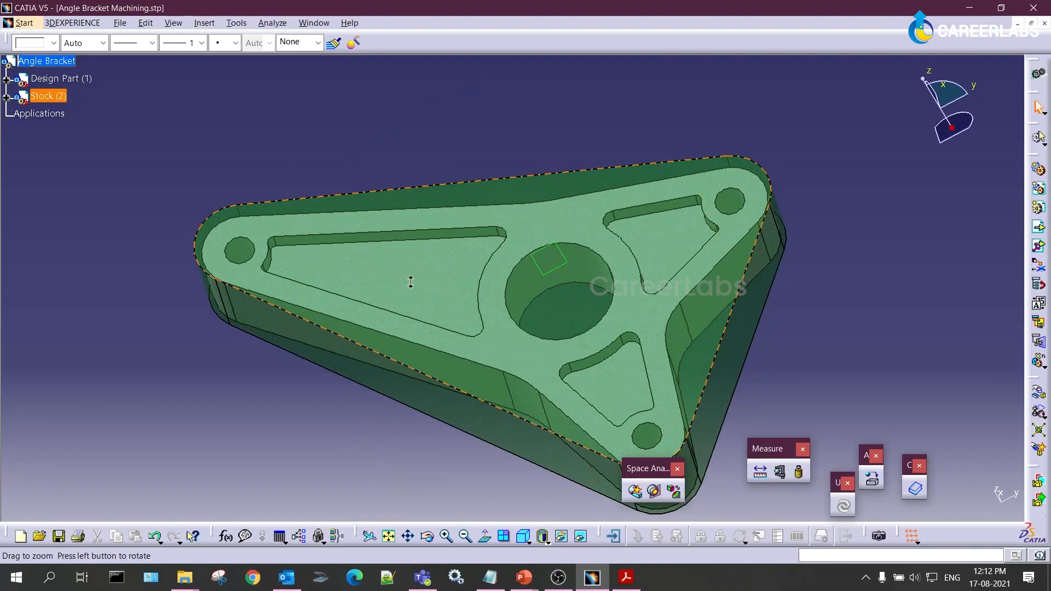
mouse_move(369, 260)
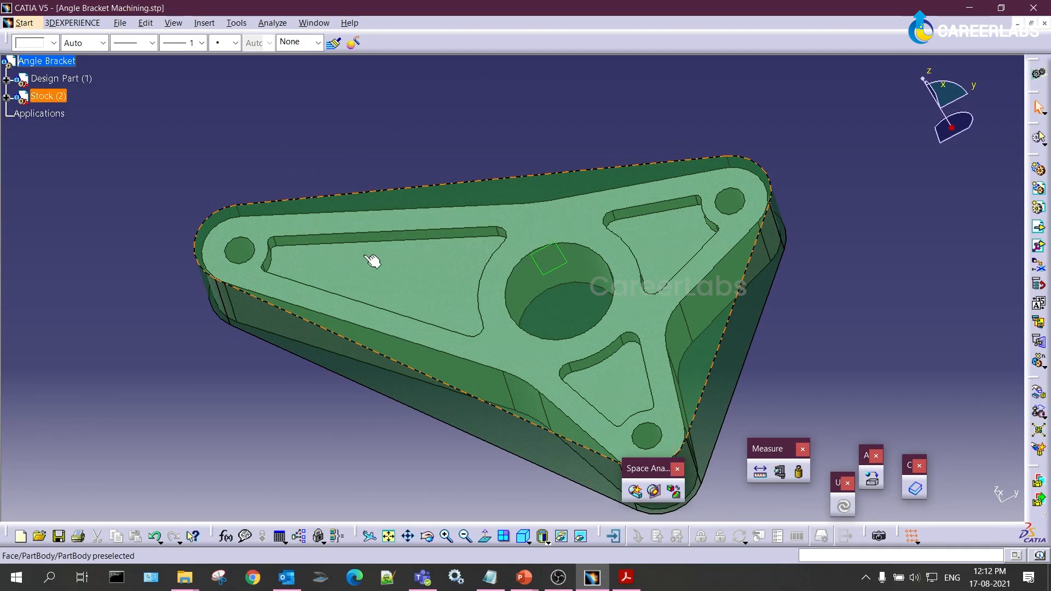
mouse_move(412, 212)
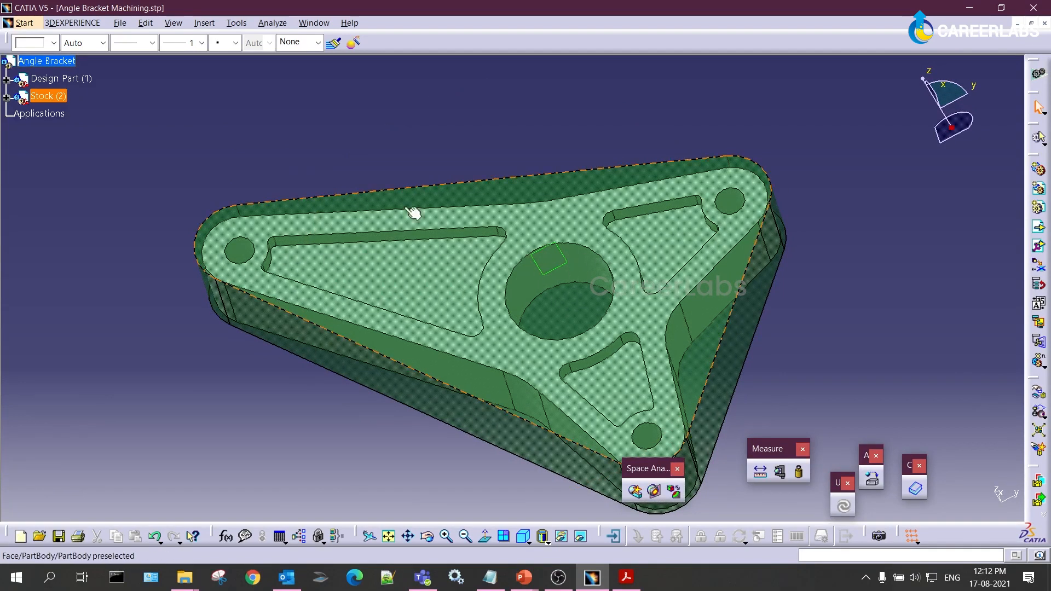
mouse_move(664, 174)
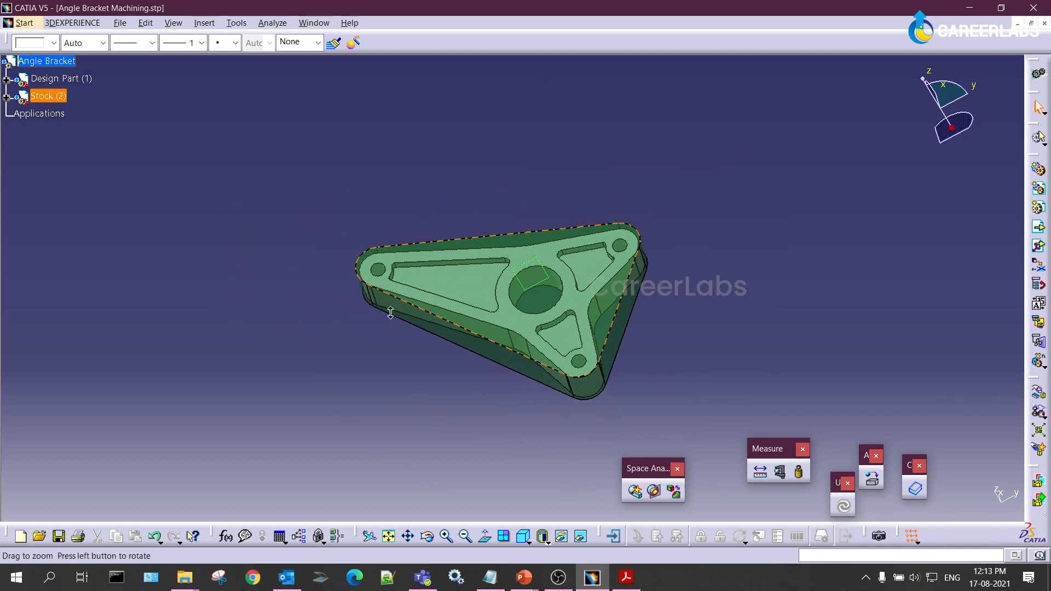
left_click_drag(390, 312, 499, 244)
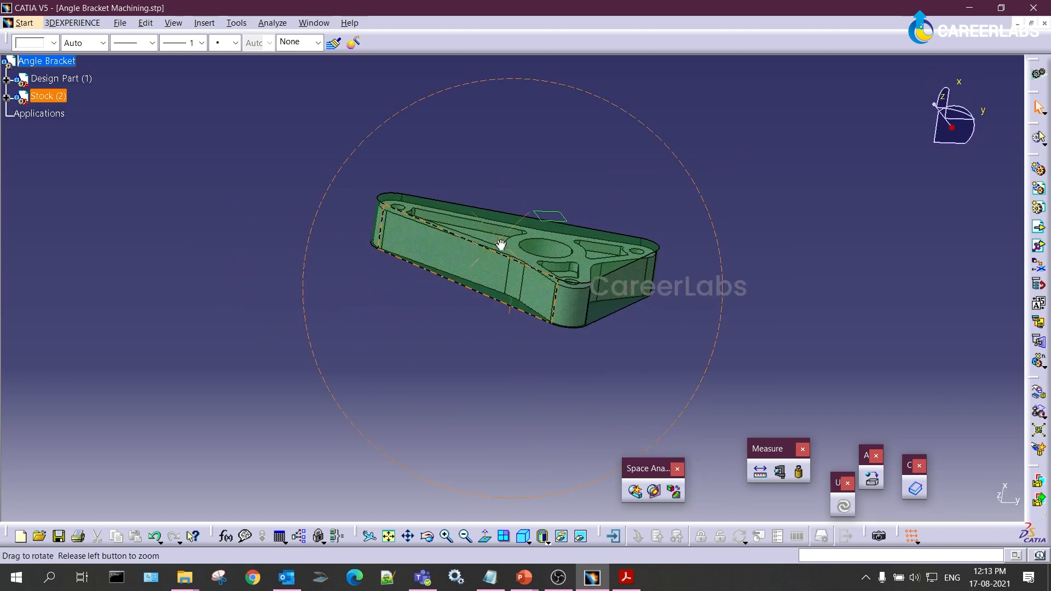
left_click_drag(499, 244, 460, 233)
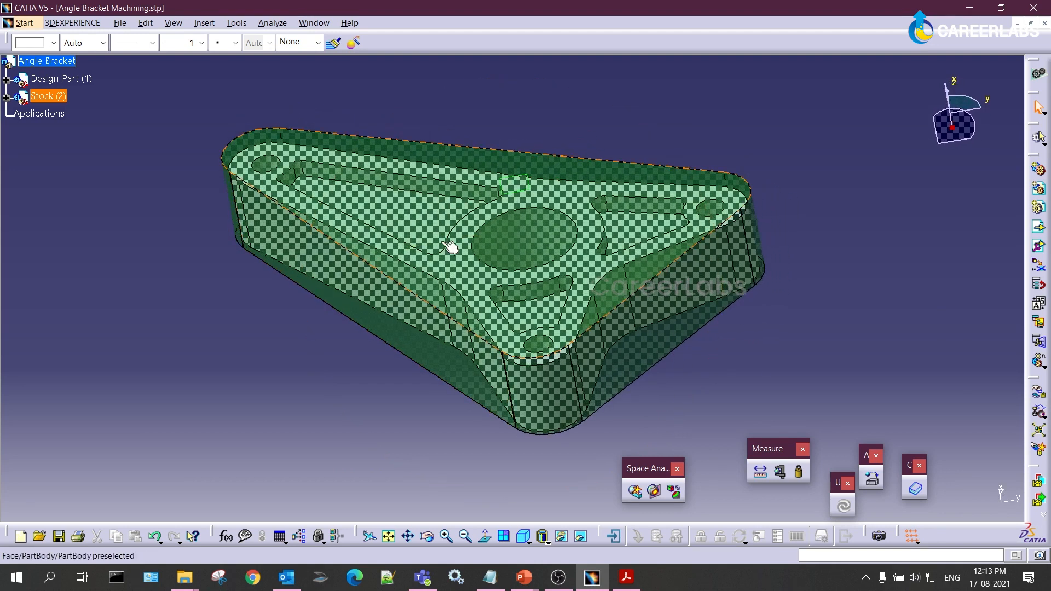
left_click_drag(450, 247, 477, 320)
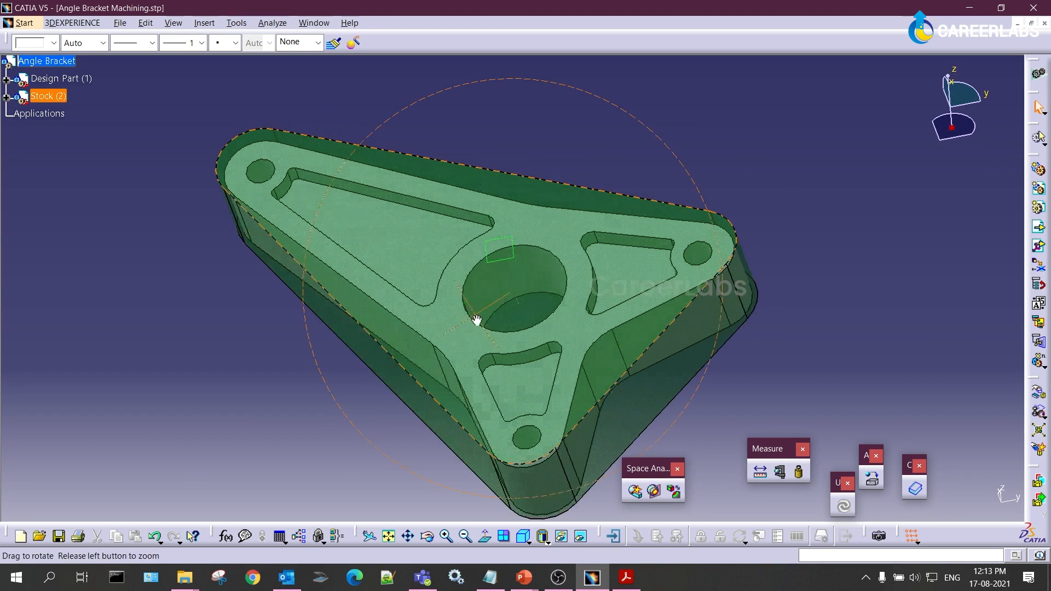
left_click(19, 23)
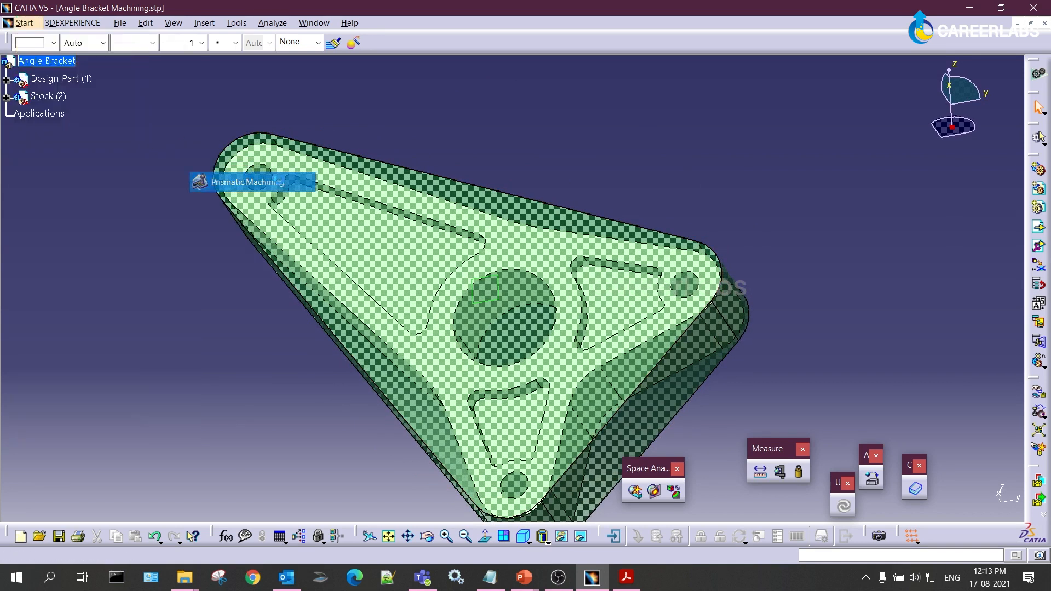
left_click(250, 182)
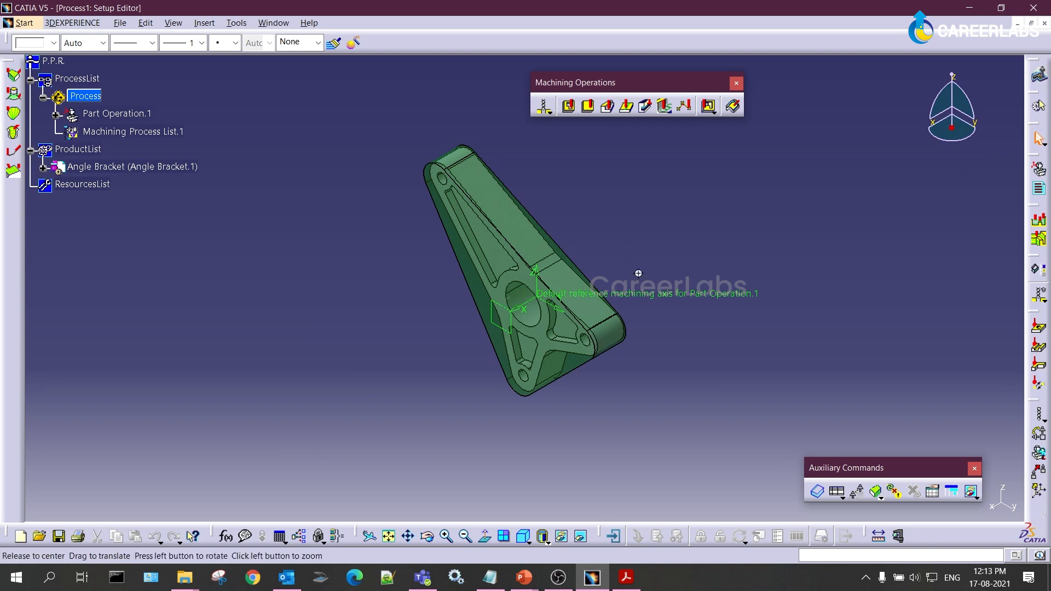
left_click_drag(638, 272, 639, 281)
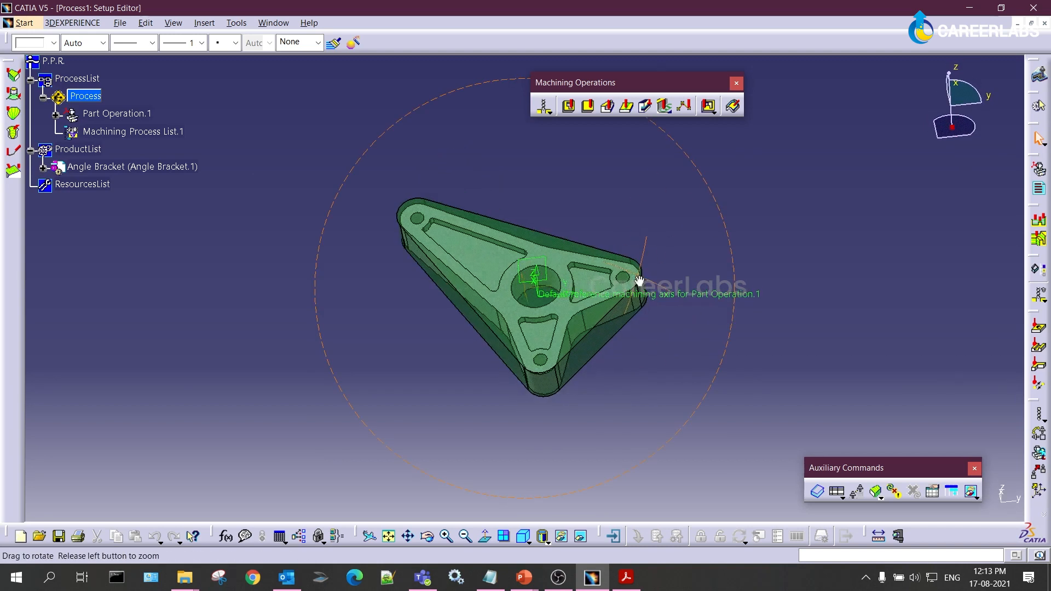
left_click_drag(638, 279, 862, 171)
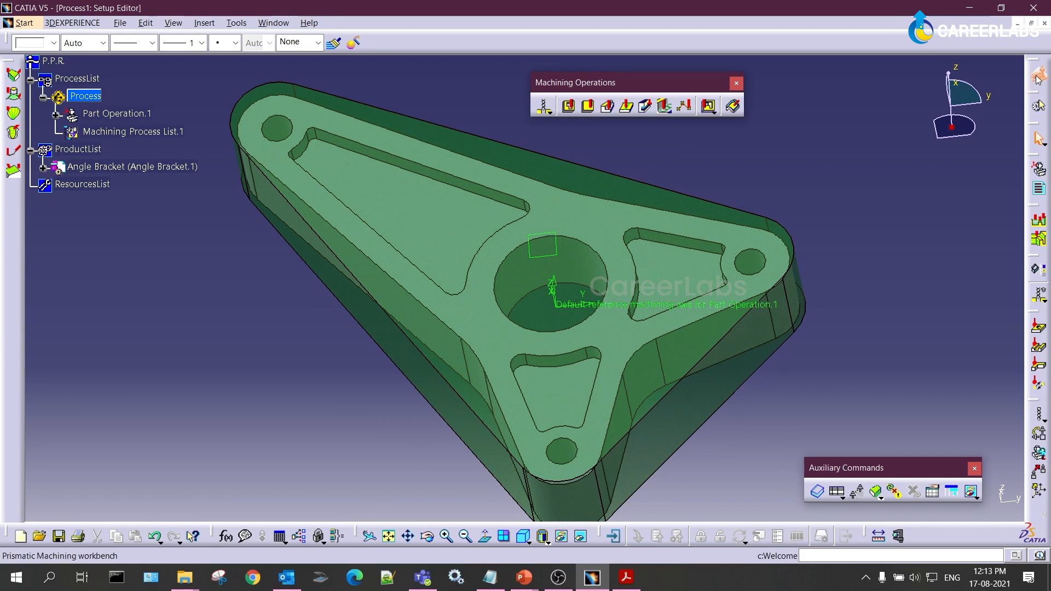
mouse_move(540, 111)
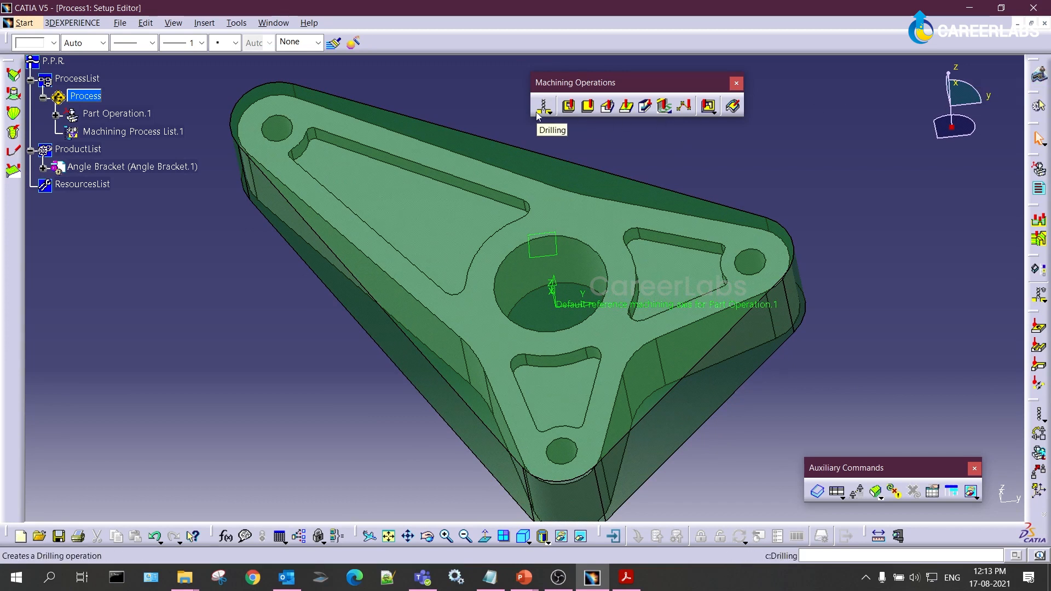
mouse_move(577, 112)
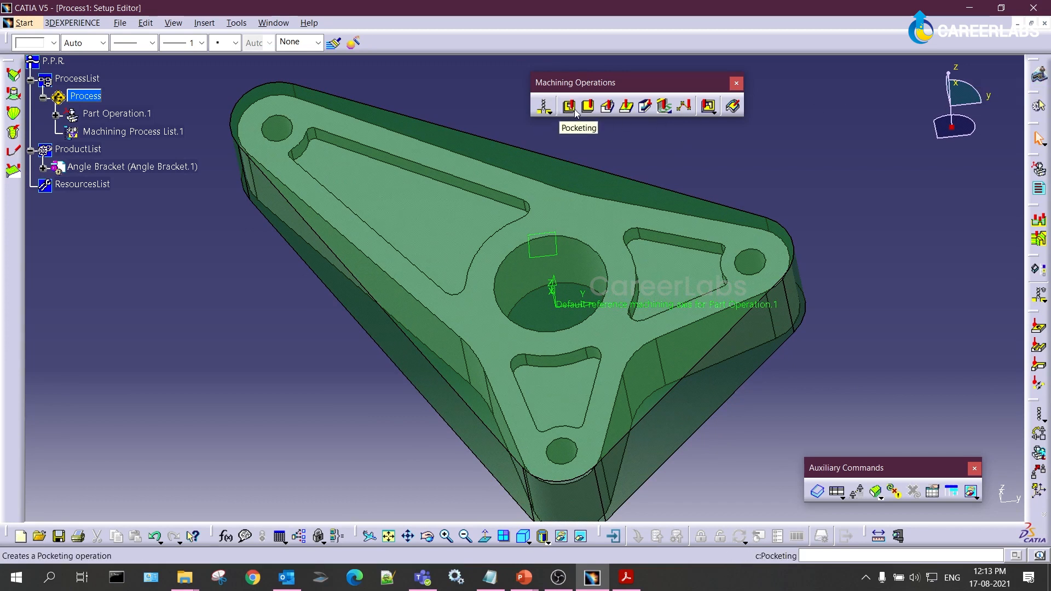
mouse_move(638, 90)
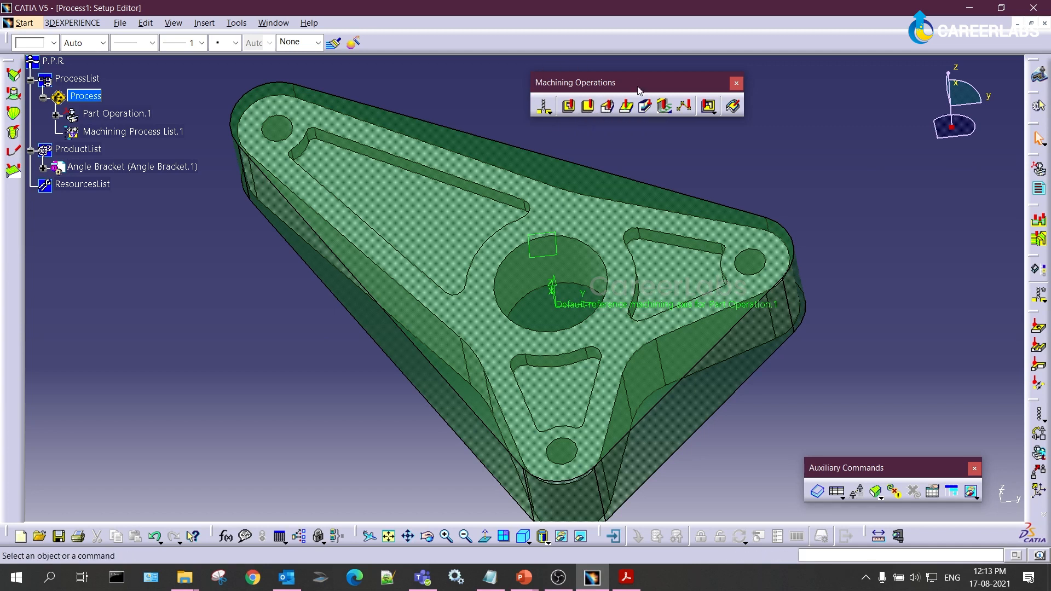
mouse_move(646, 104)
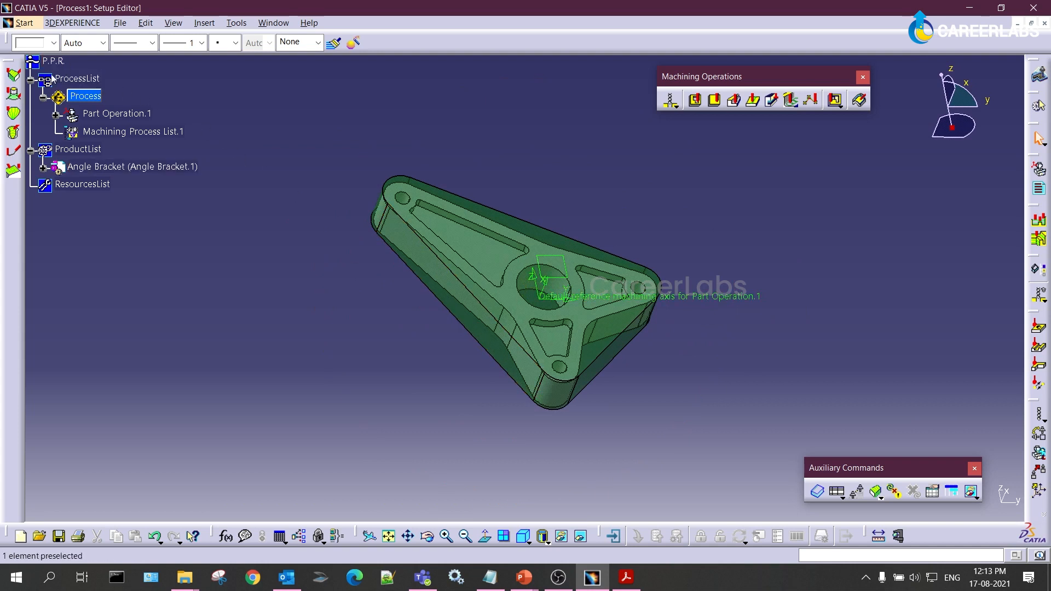
- Select Machining Process List.1 and the ProductList entries in the PPR tree
left_click(132, 131)
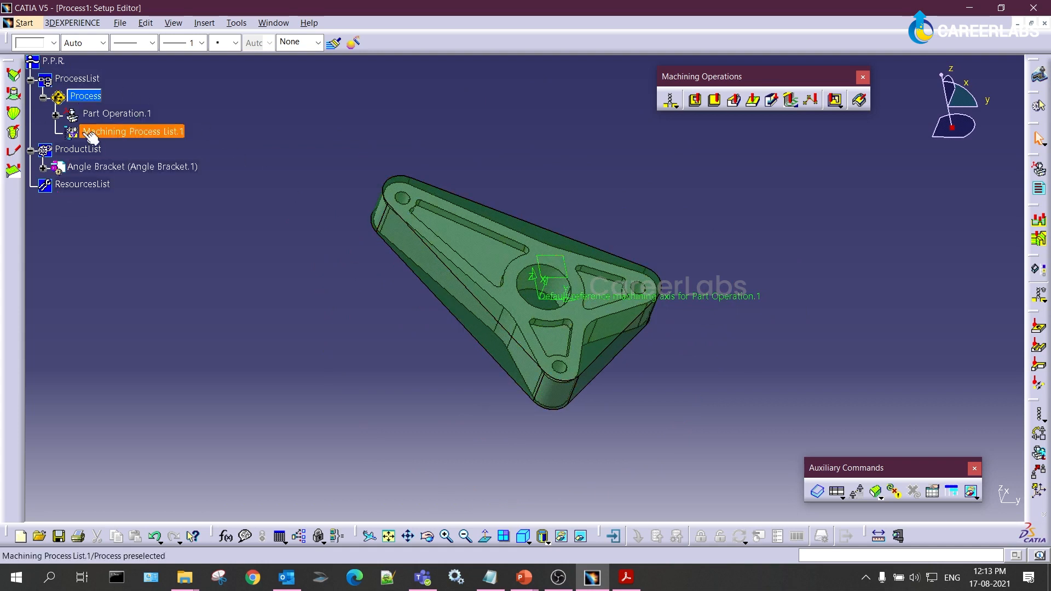
left_click(79, 149)
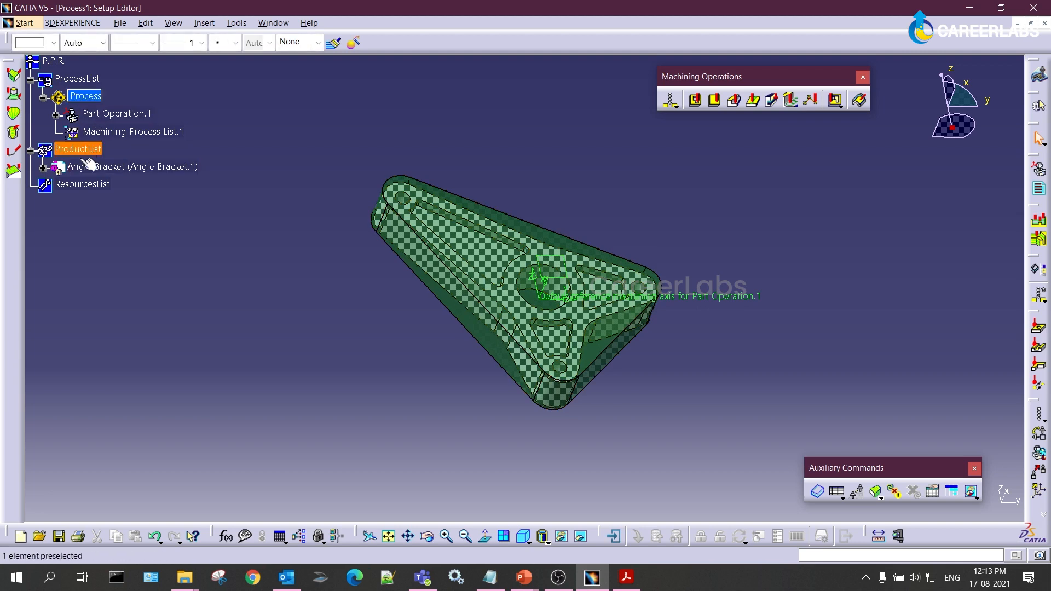
left_click(83, 184)
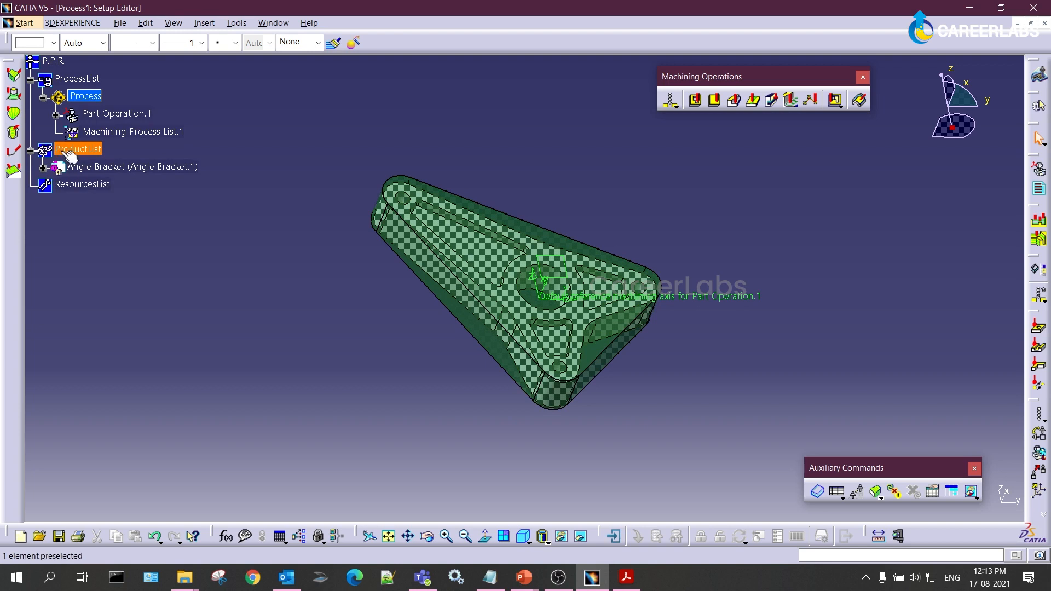
left_click(79, 149)
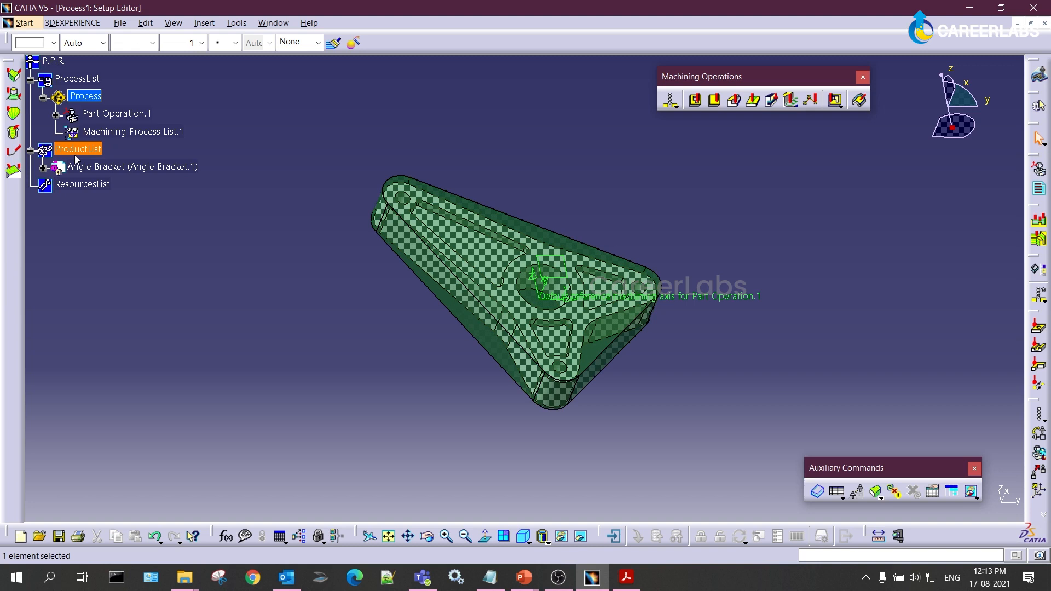
mouse_move(229, 176)
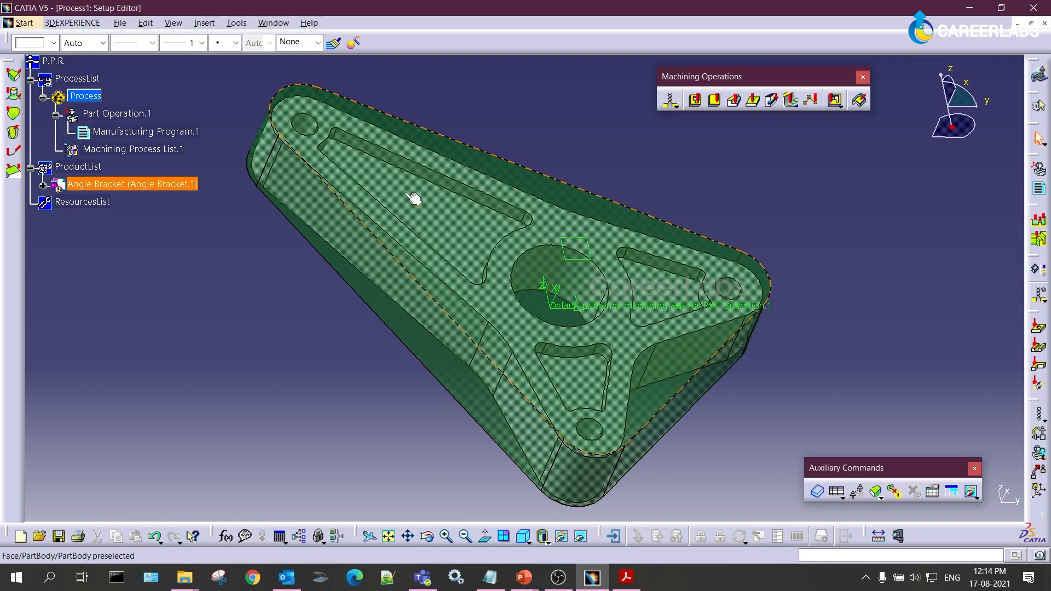
- Select the ResourcesList entry, reorienting and enlarging the bracket view
left_click_drag(416, 201, 590, 167)
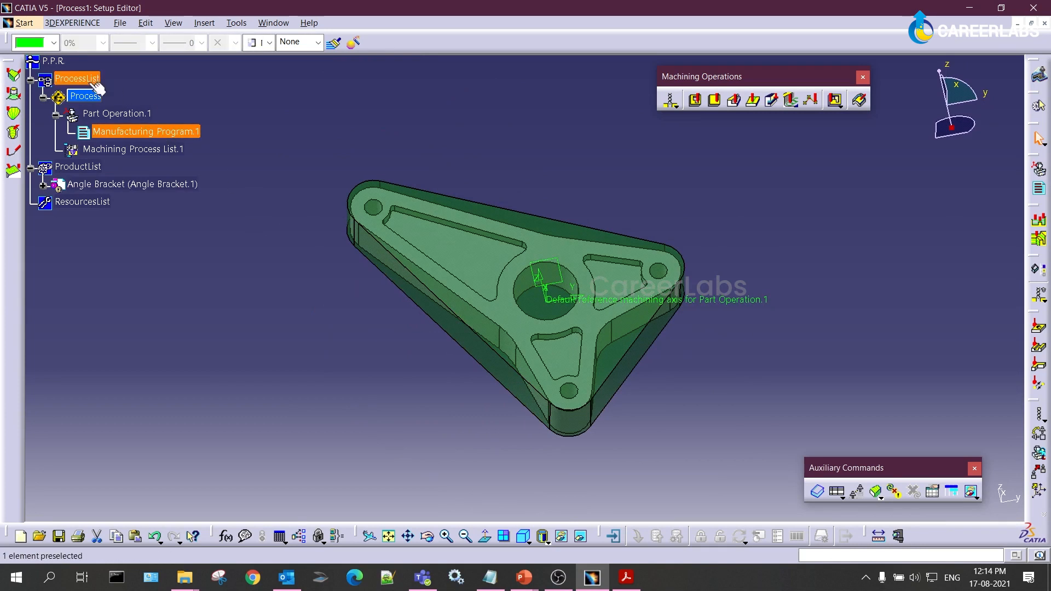
mouse_move(142, 140)
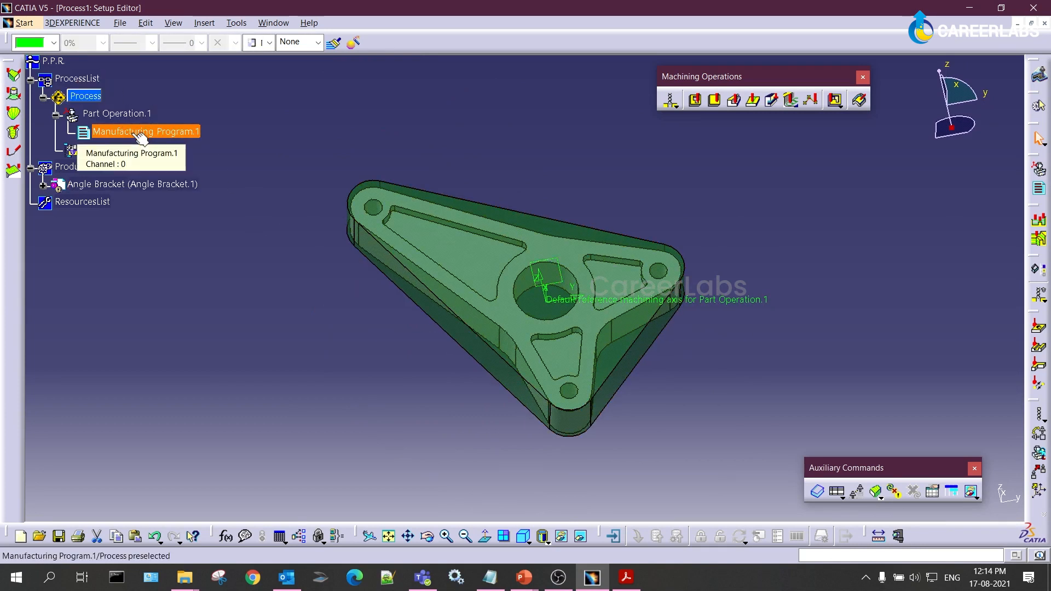
mouse_move(149, 141)
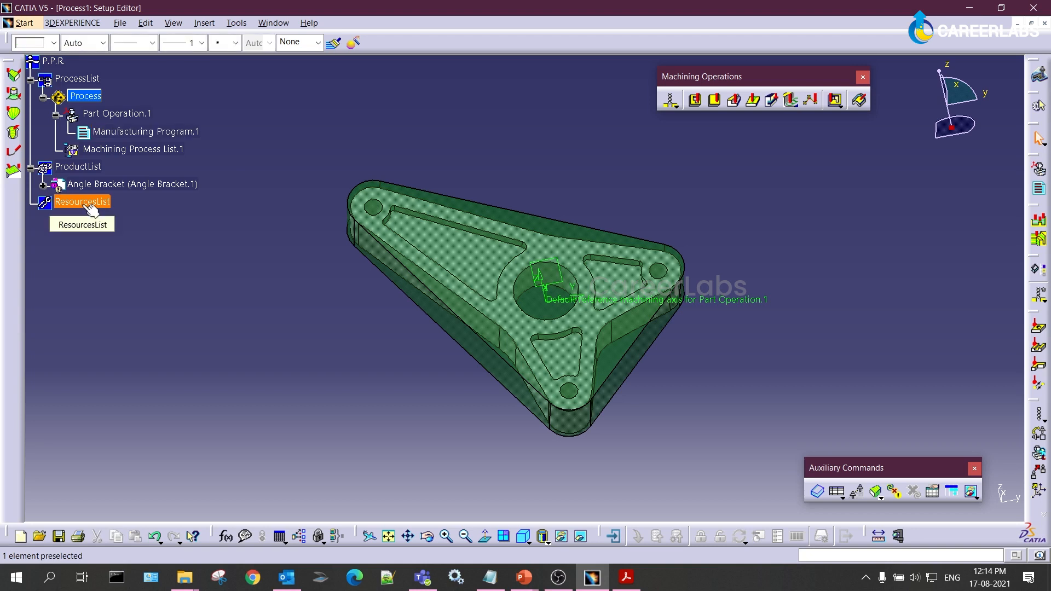
left_click(83, 201)
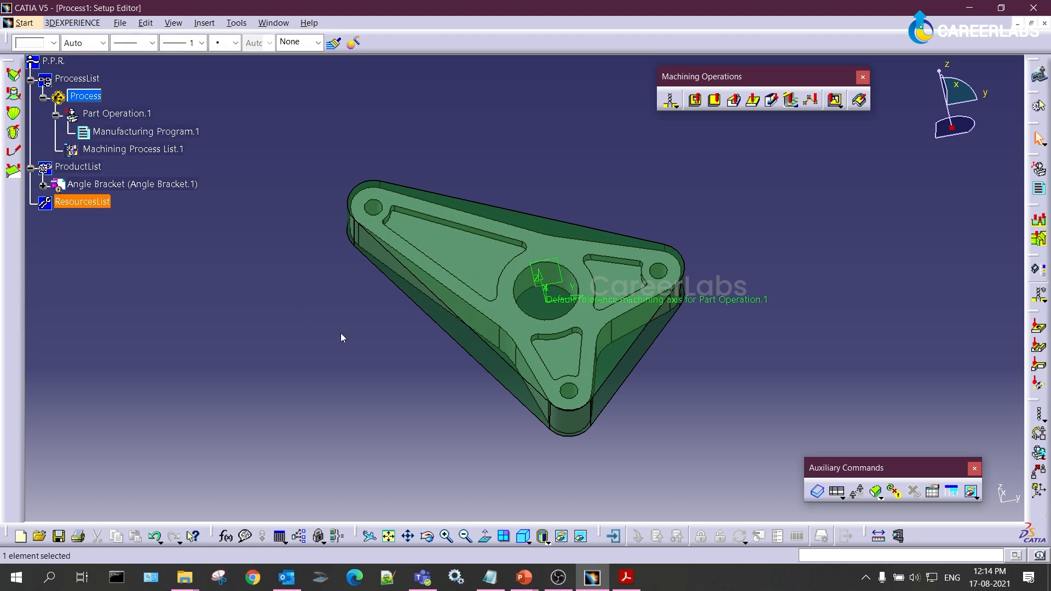
left_click_drag(341, 339, 395, 351)
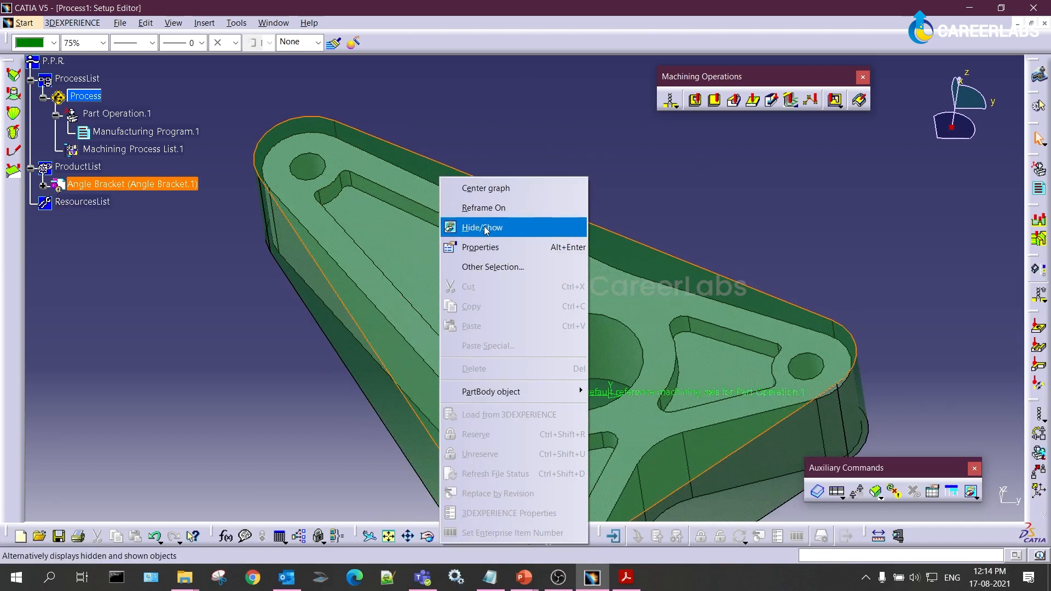
- Hide the green stock body, check the long pocket's rounded corner, then orbit the bare bracket
left_click(482, 228)
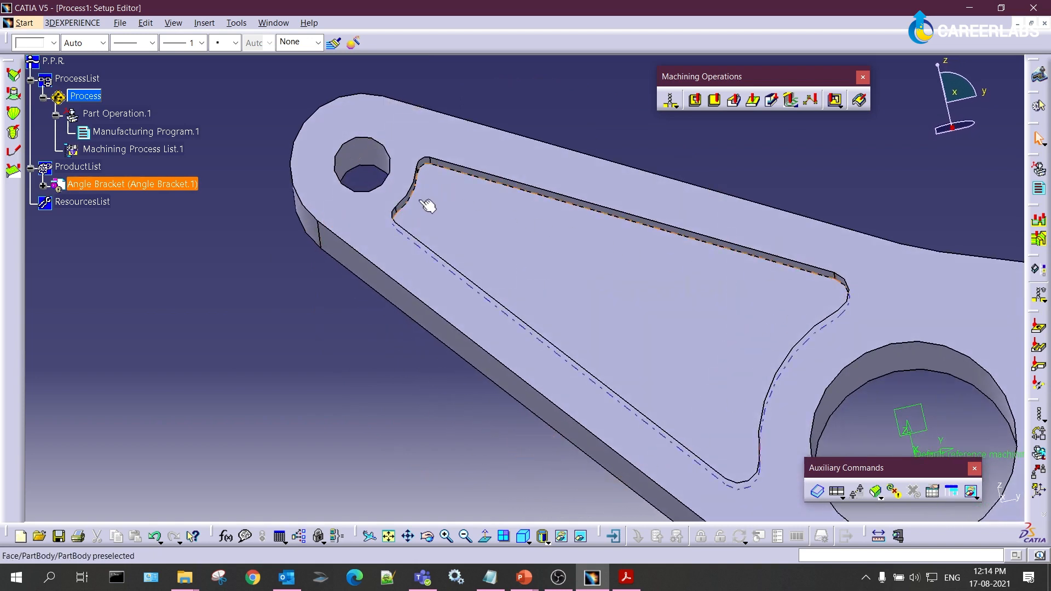
mouse_move(685, 263)
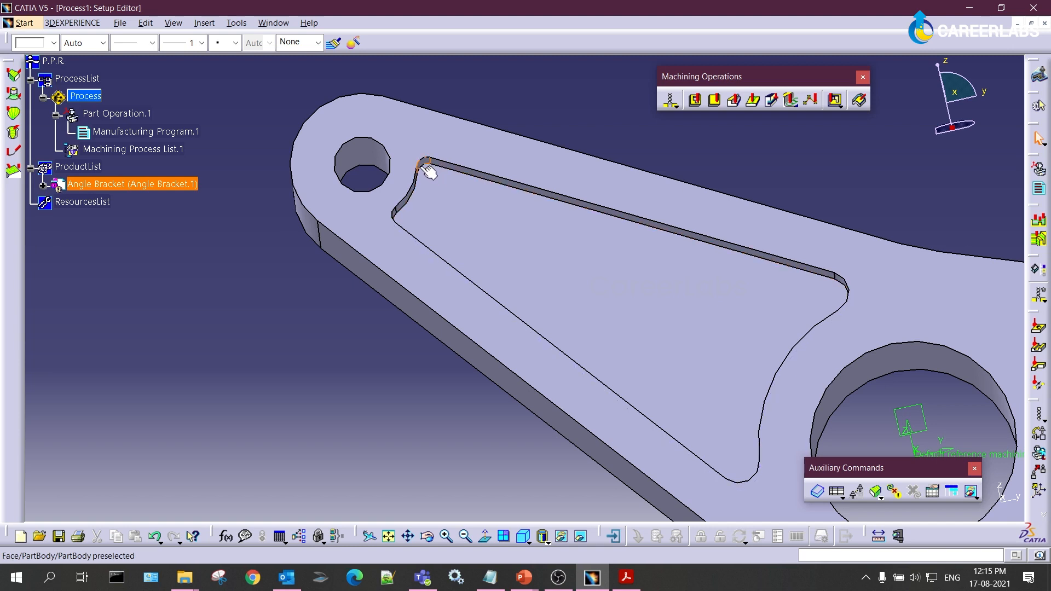
left_click(419, 164)
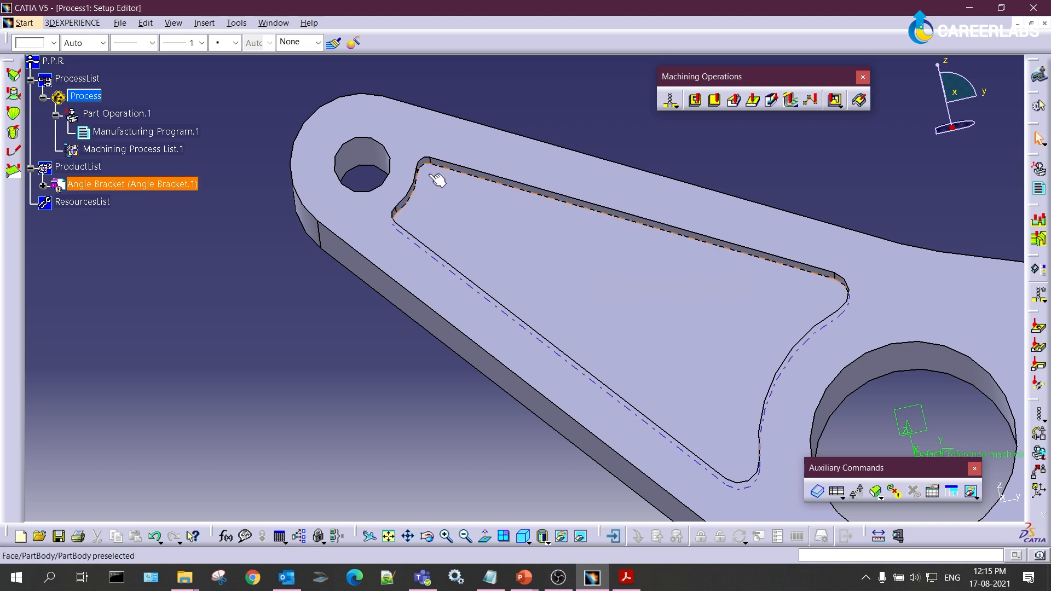
mouse_move(557, 217)
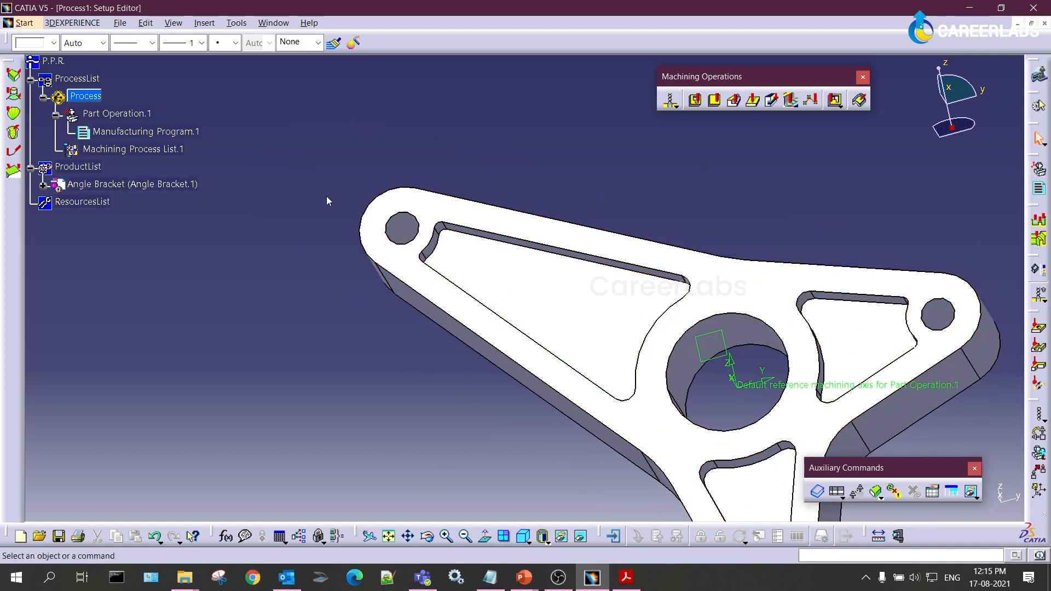
left_click(82, 202)
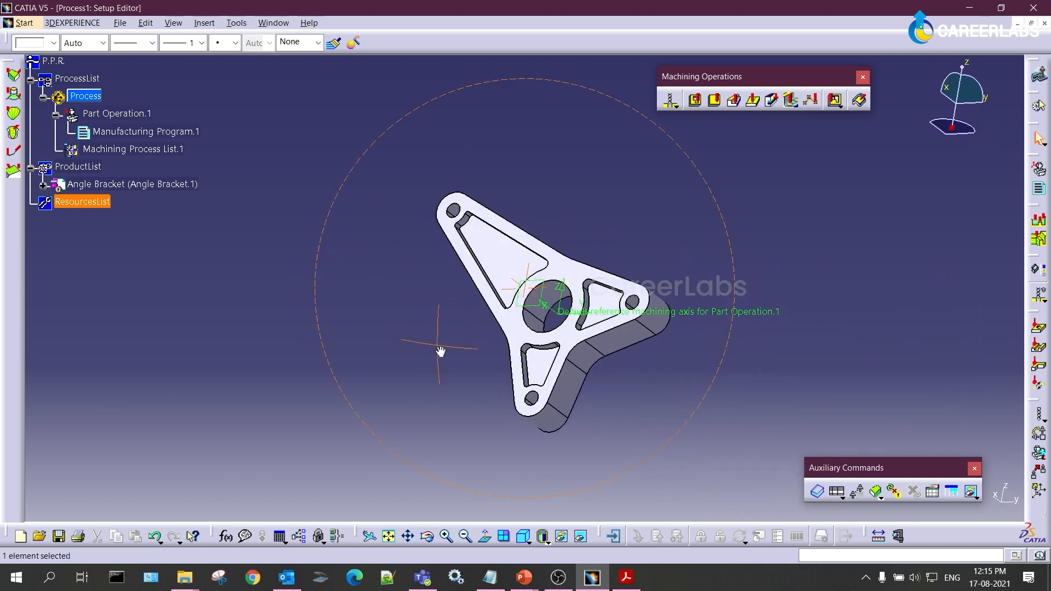
left_click_drag(440, 352, 547, 347)
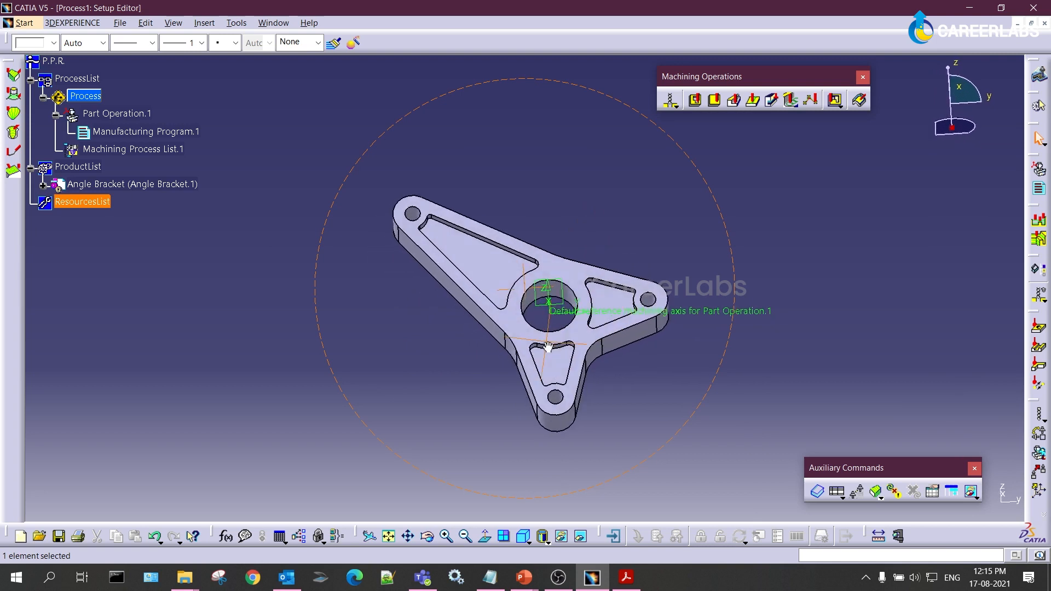